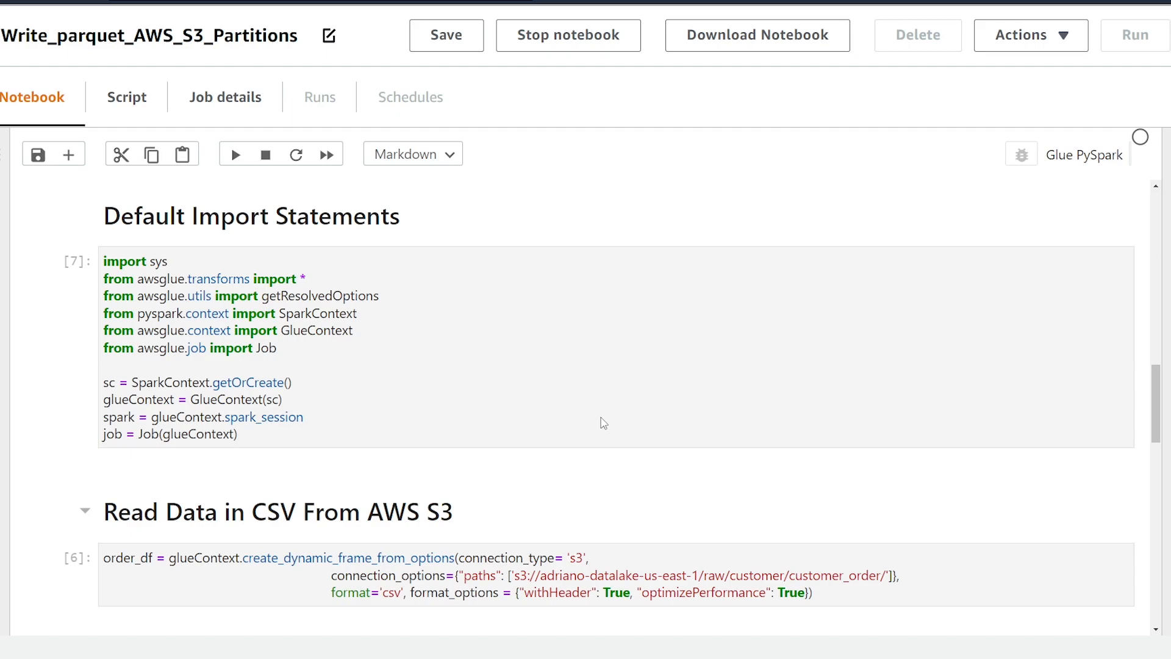
# Step: Begin the ApplyMapping.apply call with frame=order_df and the first mappings tuple casting order_id from string to int
pyautogui.scroll(-3)
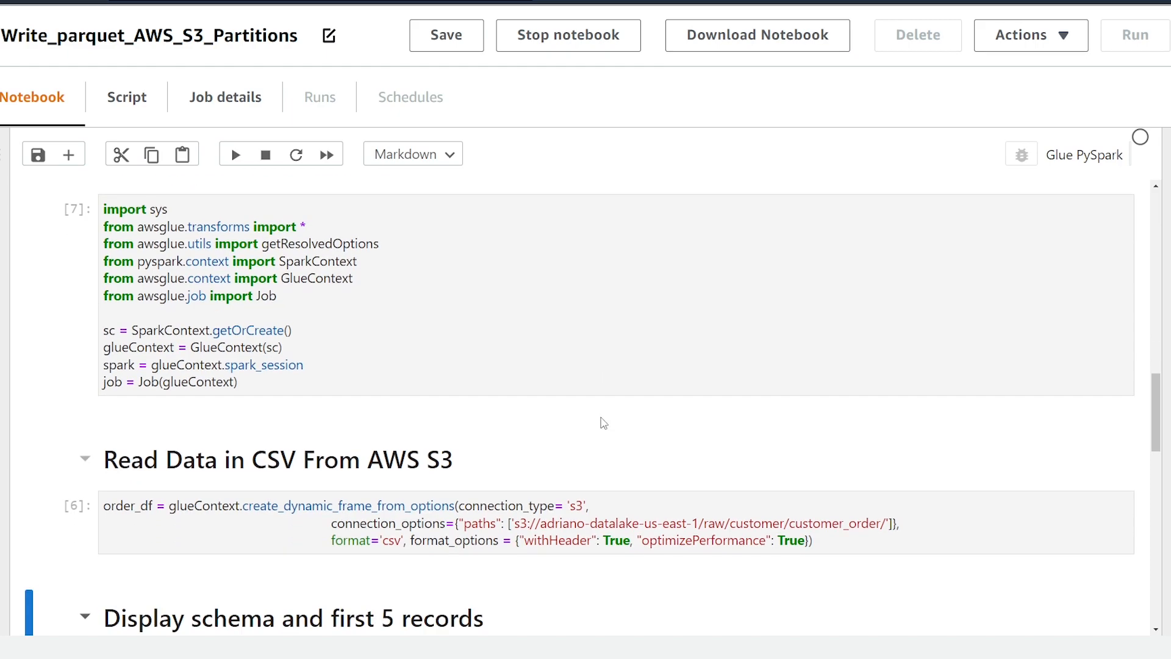
pyautogui.scroll(-3)
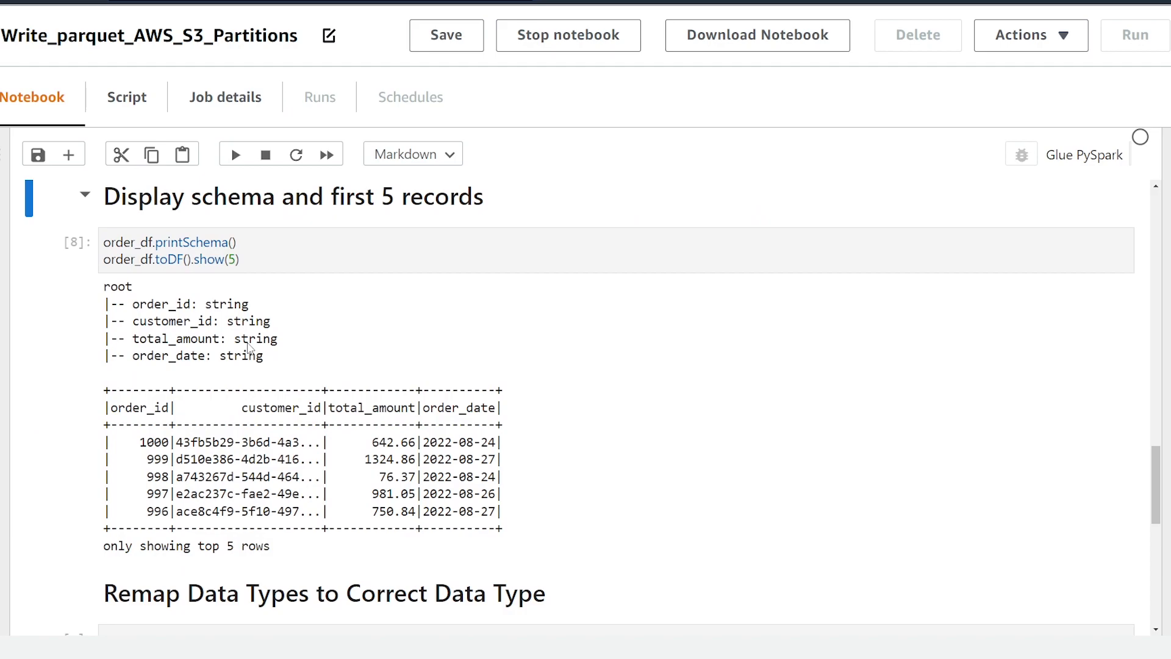
pyautogui.moveTo(218, 371)
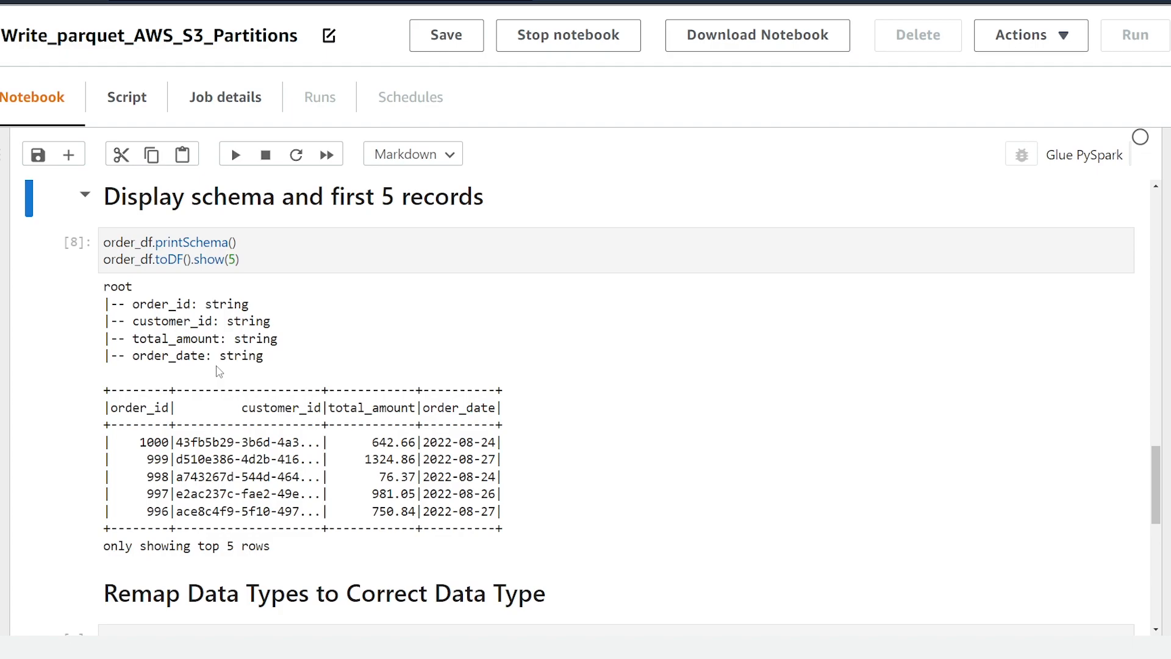
pyautogui.moveTo(235, 335)
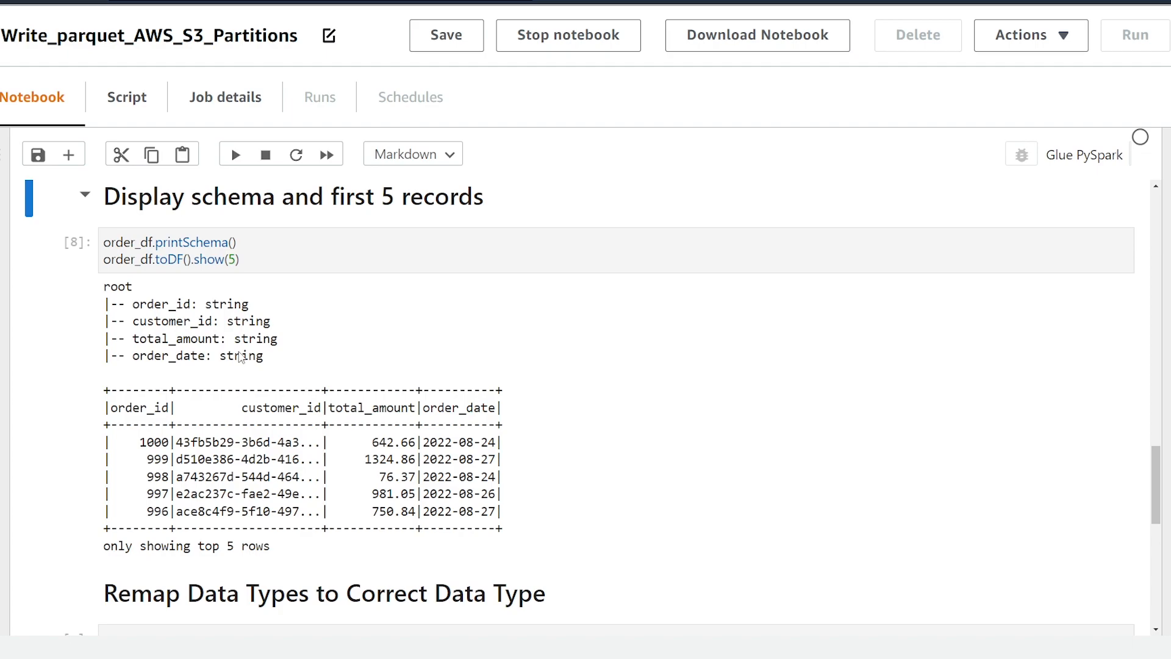
pyautogui.scroll(-3)
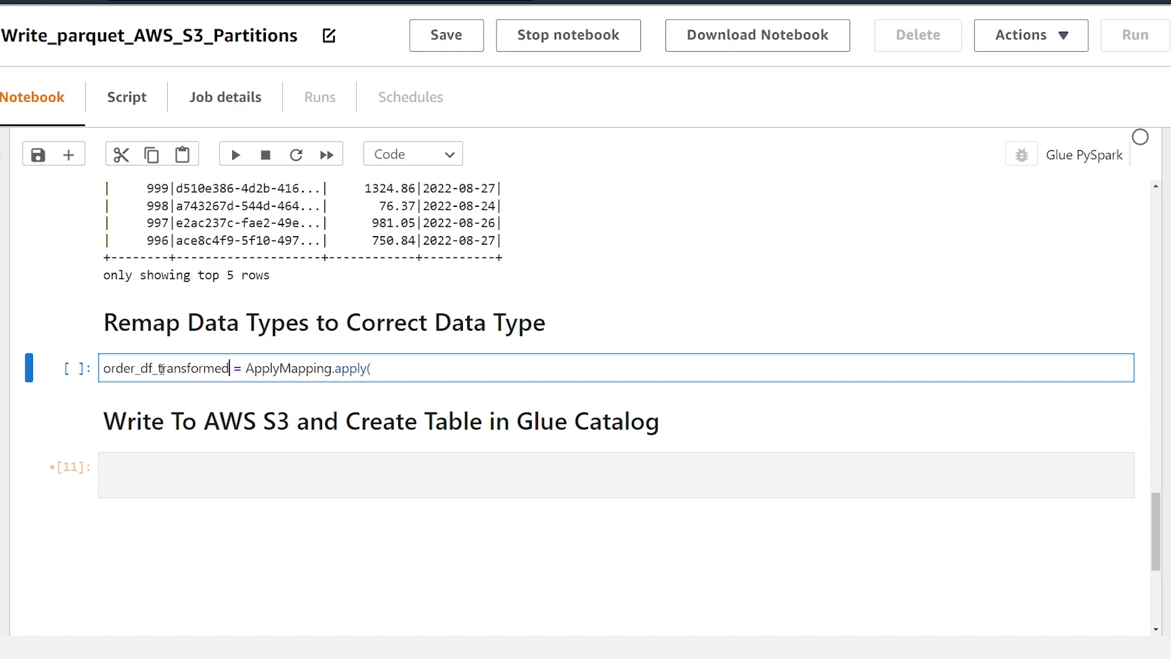
pyautogui.moveTo(315, 368)
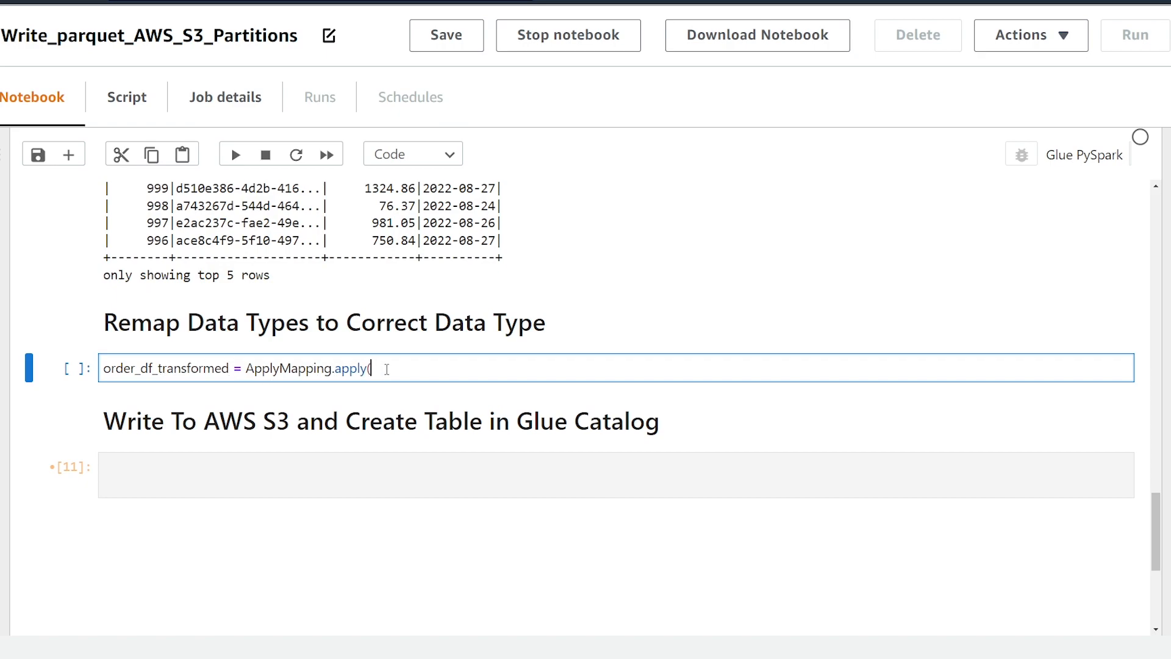
pyautogui.write('(frame')
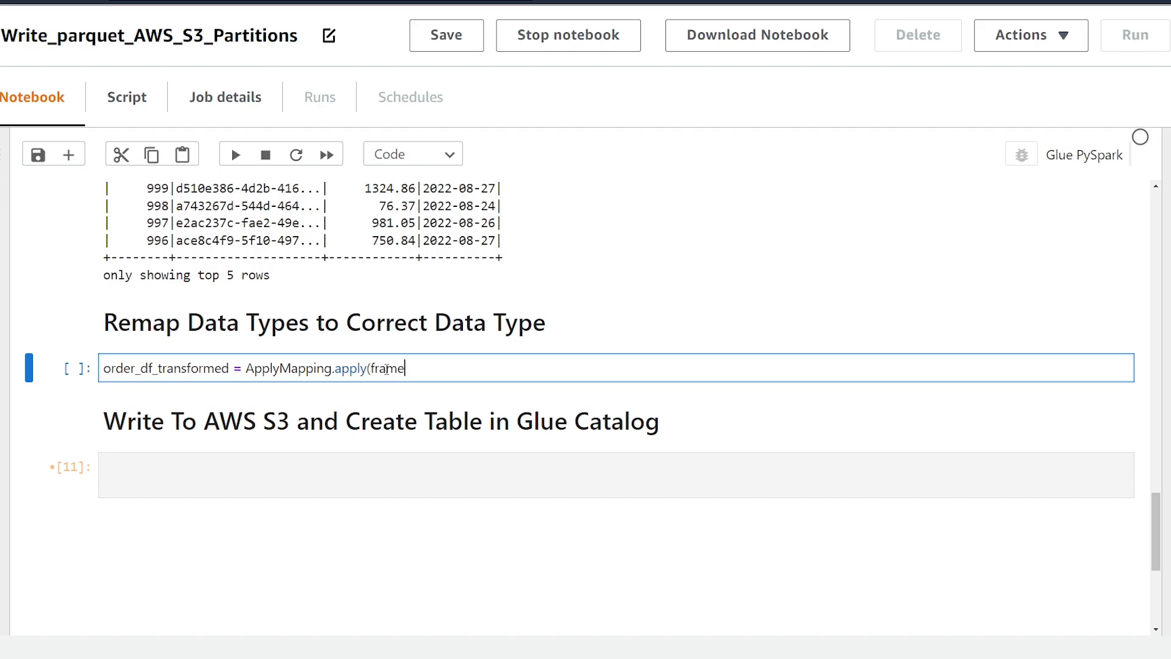
pyautogui.write('=')
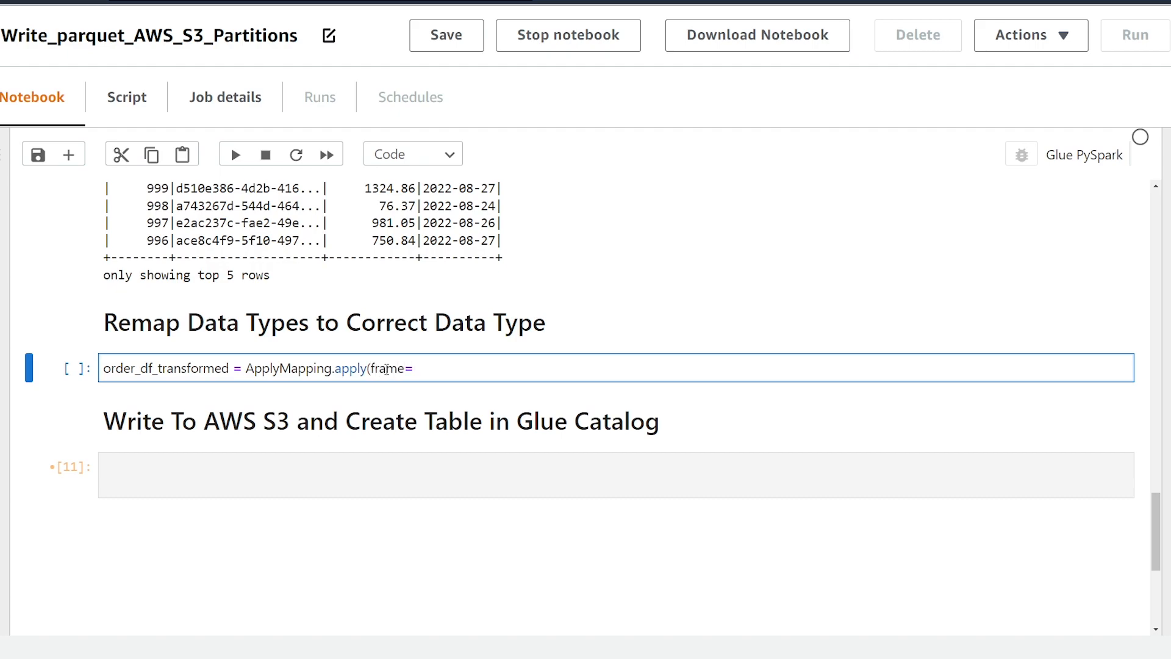
pyautogui.scroll(3)
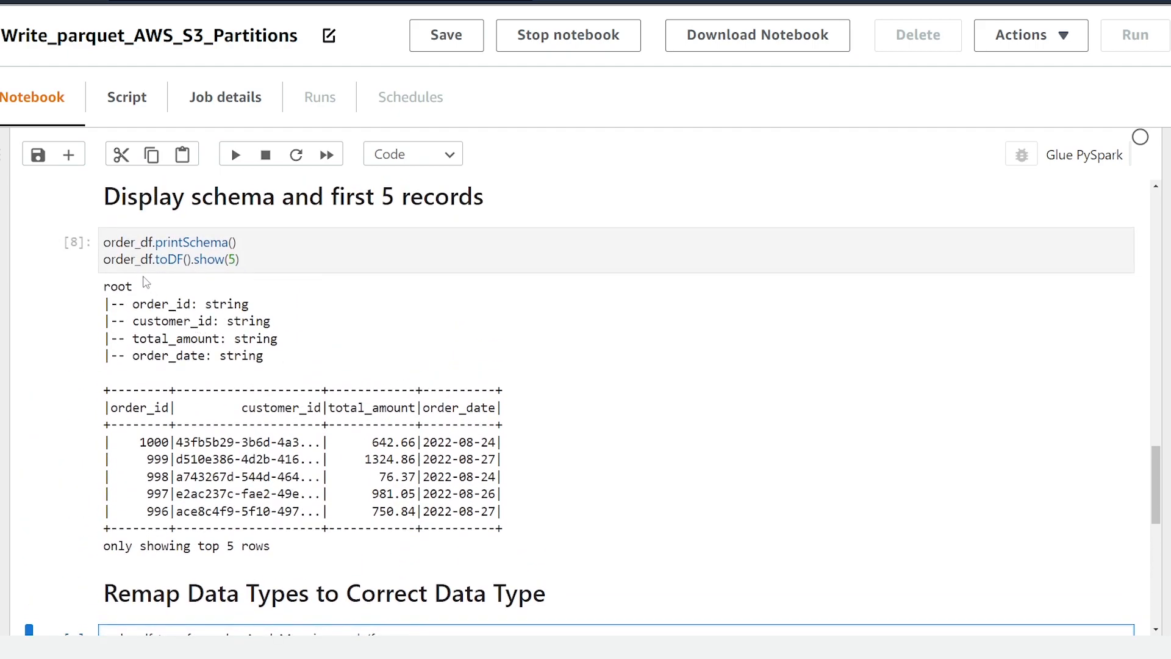
pyautogui.scroll(-3)
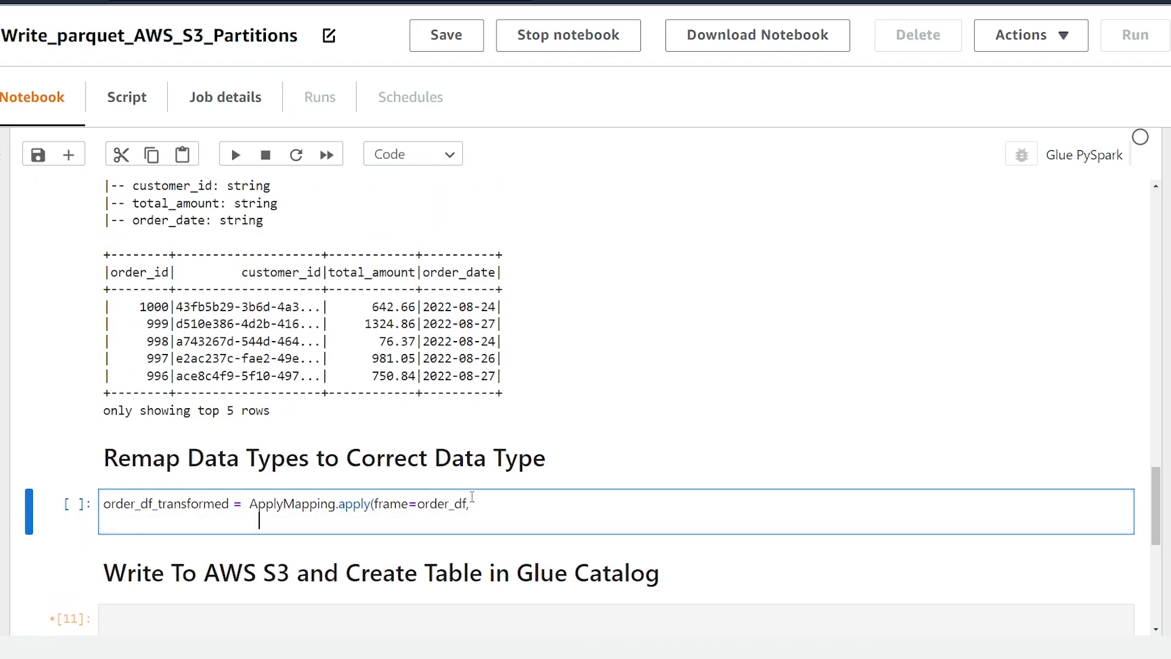
pyautogui.write('ma')
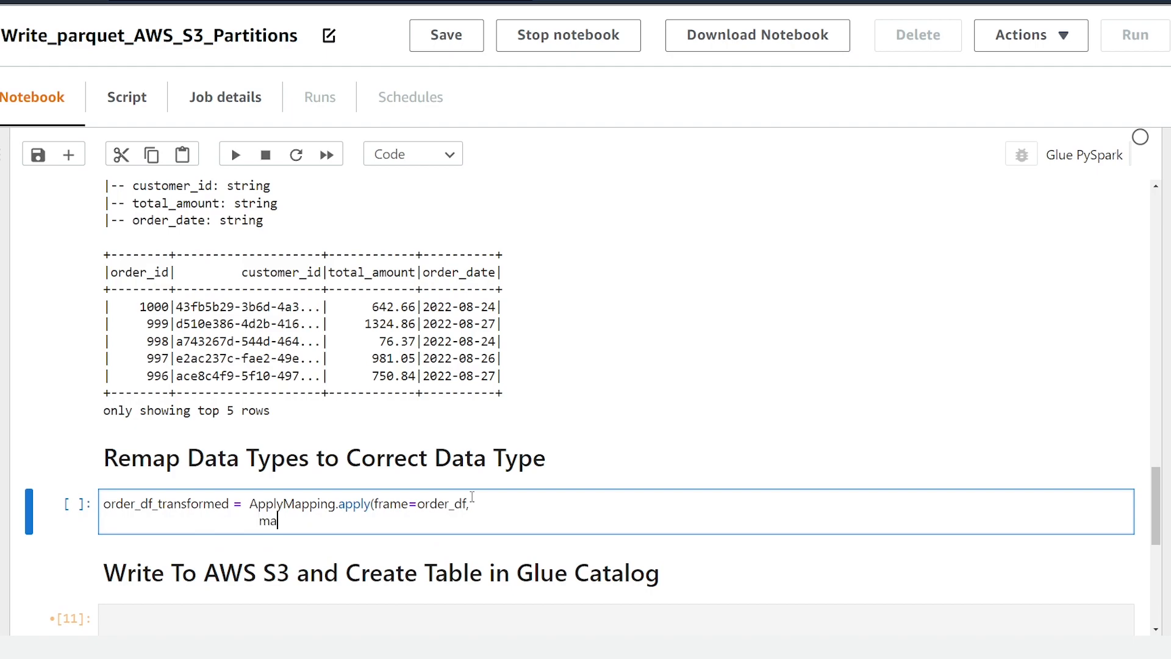
pyautogui.write('ppings=')
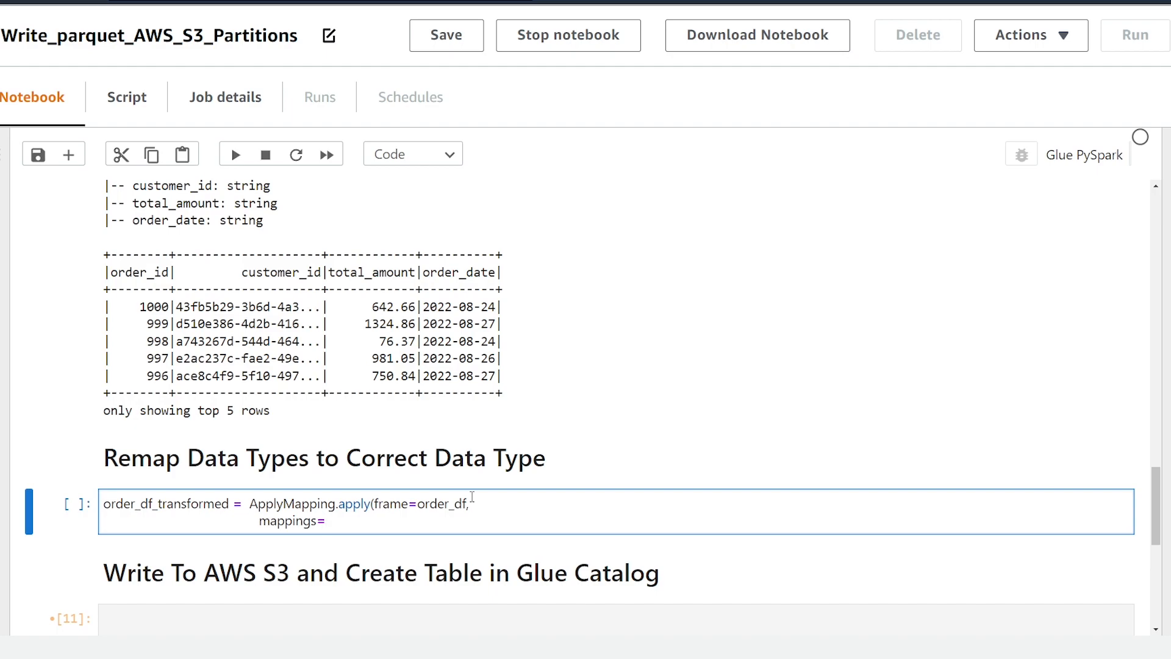
pyautogui.write('[')
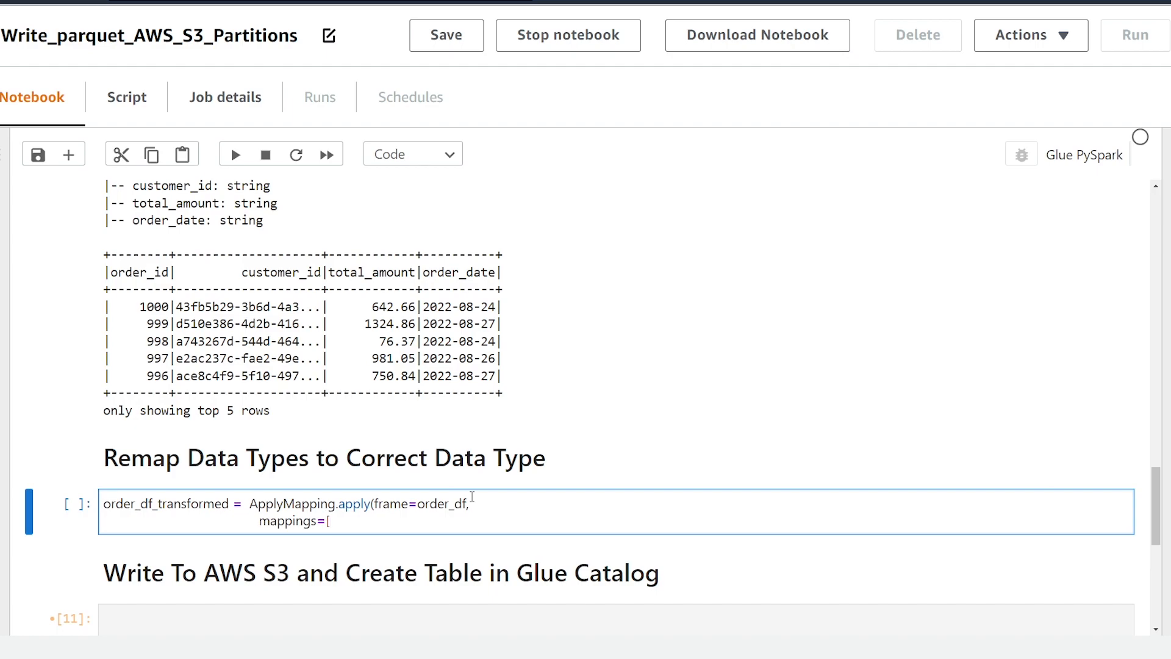
pyautogui.write('(')
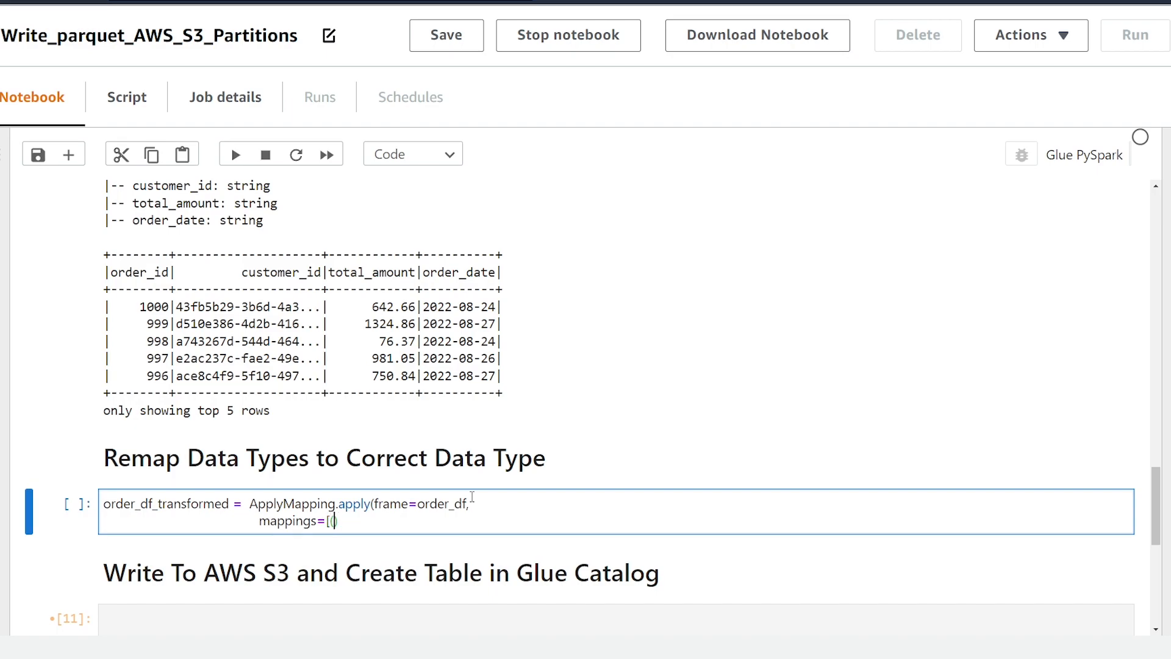
pyautogui.write(')')
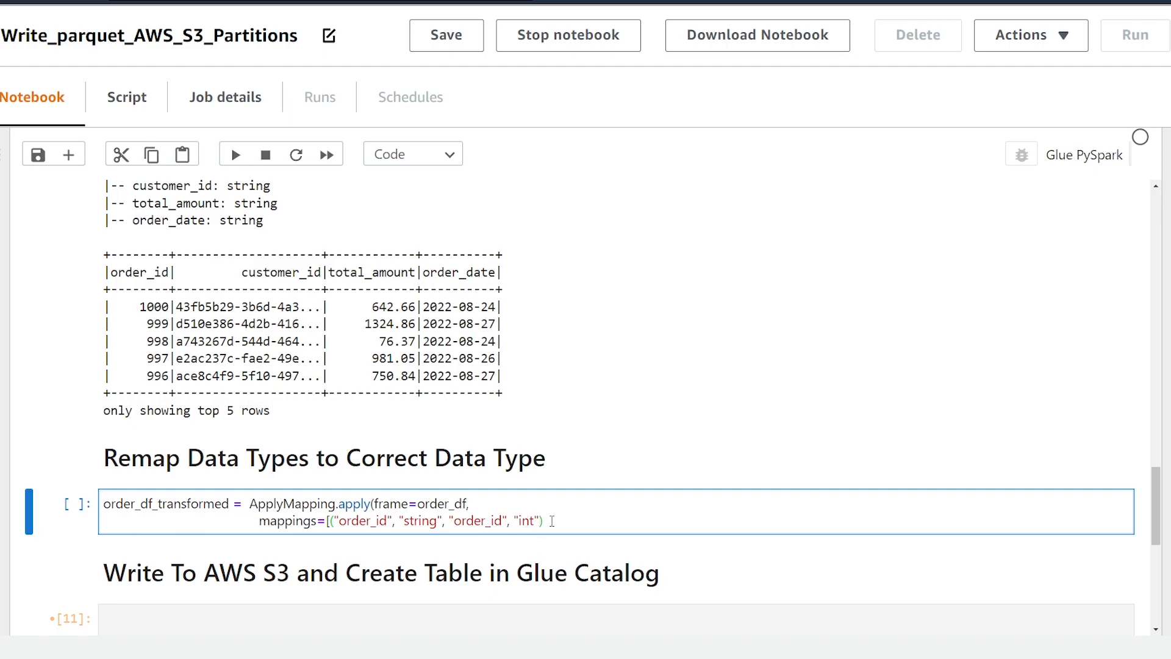
pyautogui.write(',')
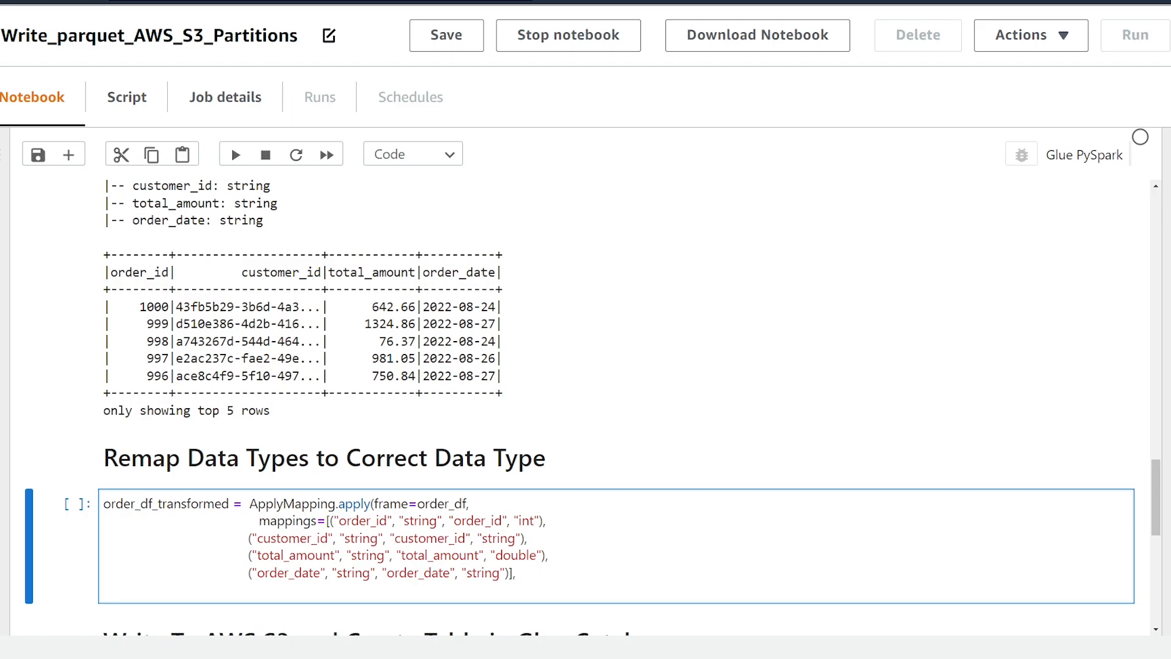
pyautogui.moveTo(174, 567)
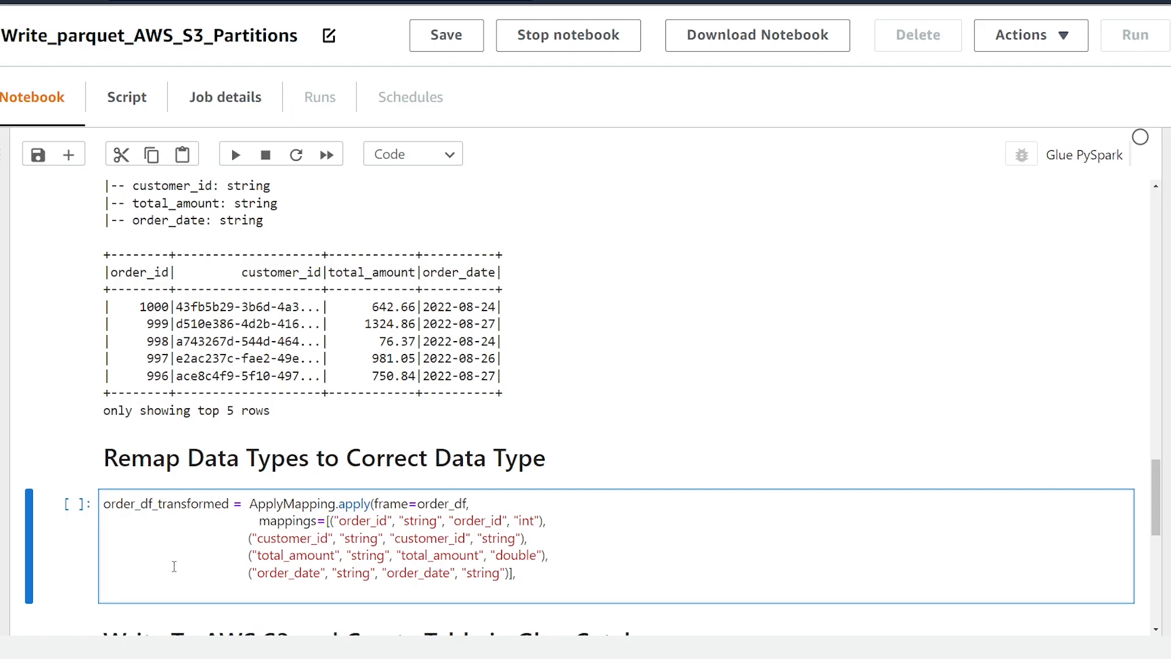
# Step: Name the transformation context "order_df_transformation" to close the ApplyMapping call
pyautogui.write('transformation_ctx')
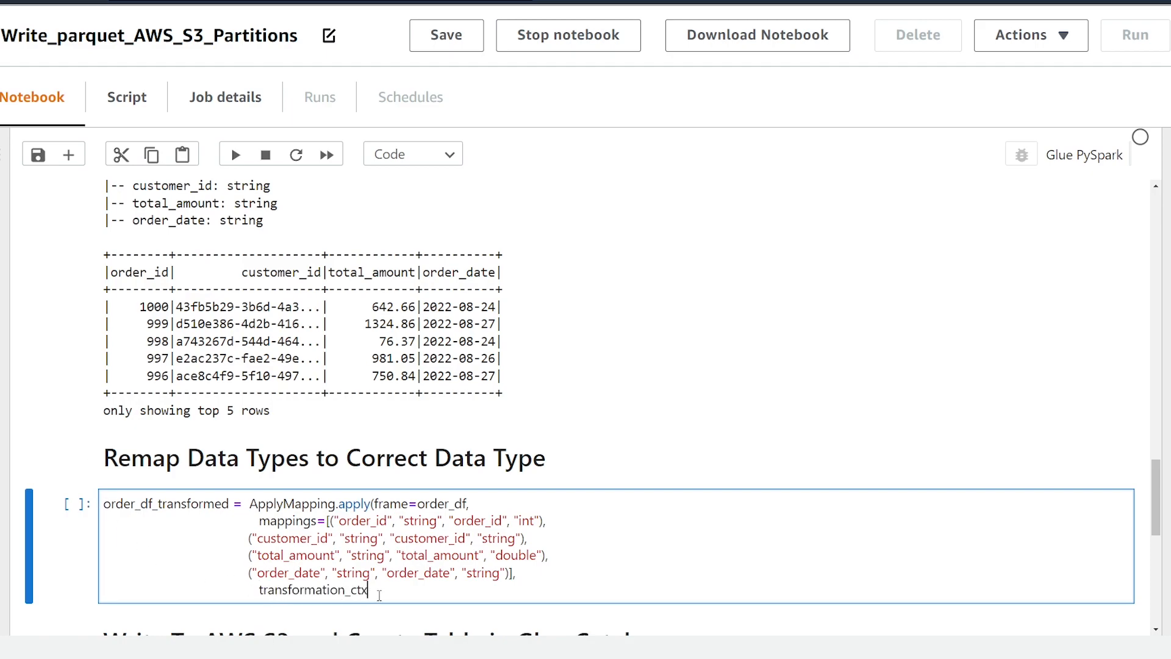
pyautogui.write('=')
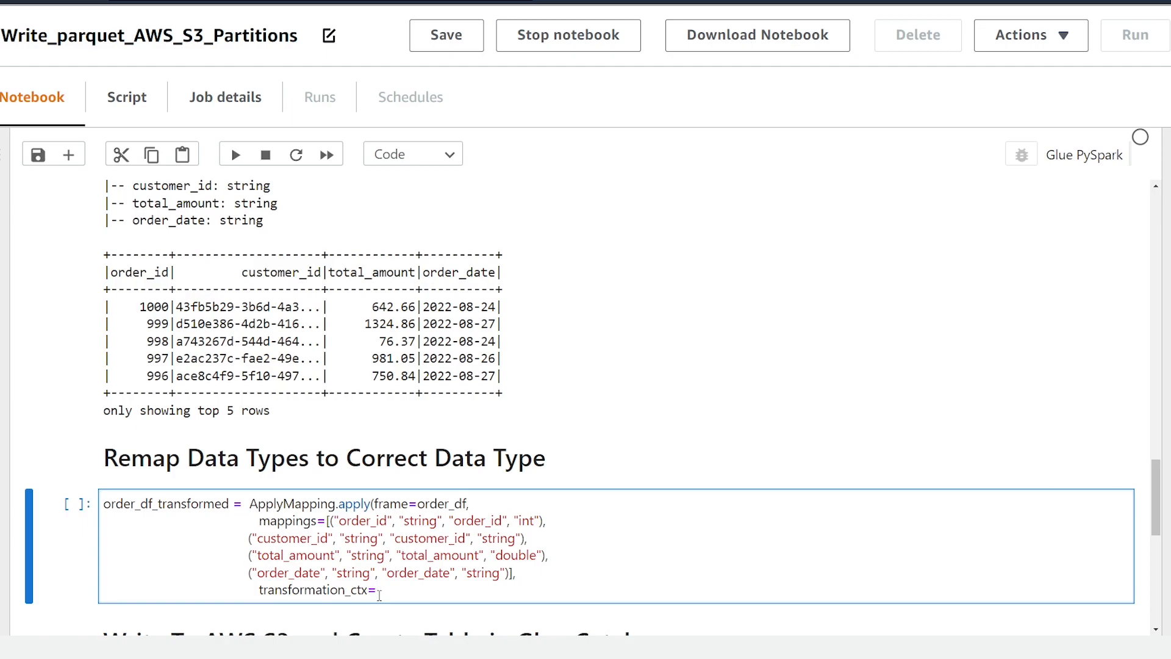
pyautogui.write('"')
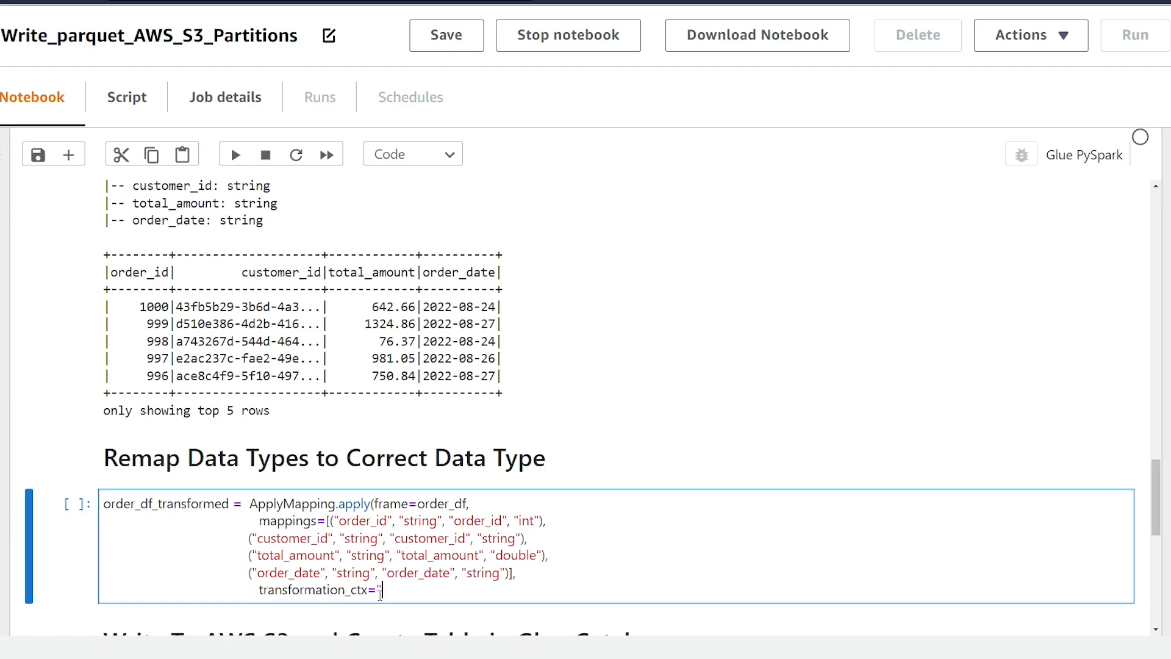
pyautogui.write('order_df')
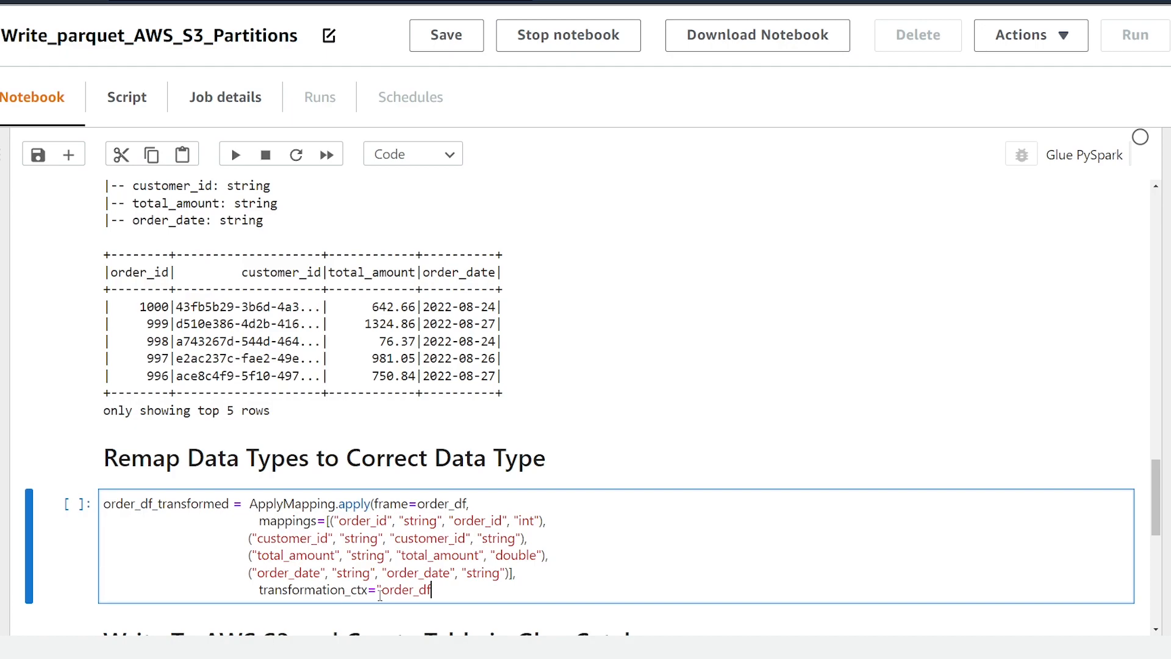
pyautogui.write('_transformation")')
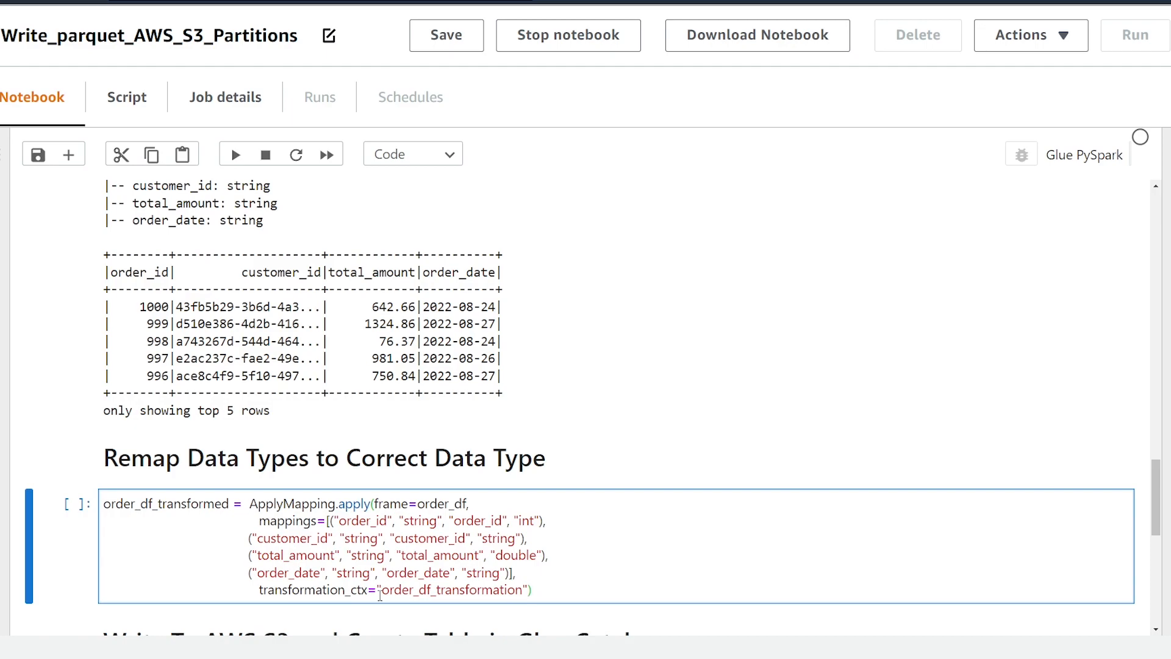
# Step: Append order_df_transformed.printSchema() and run the cell, confirming order_id int and total_amount double
pyautogui.scroll(3)
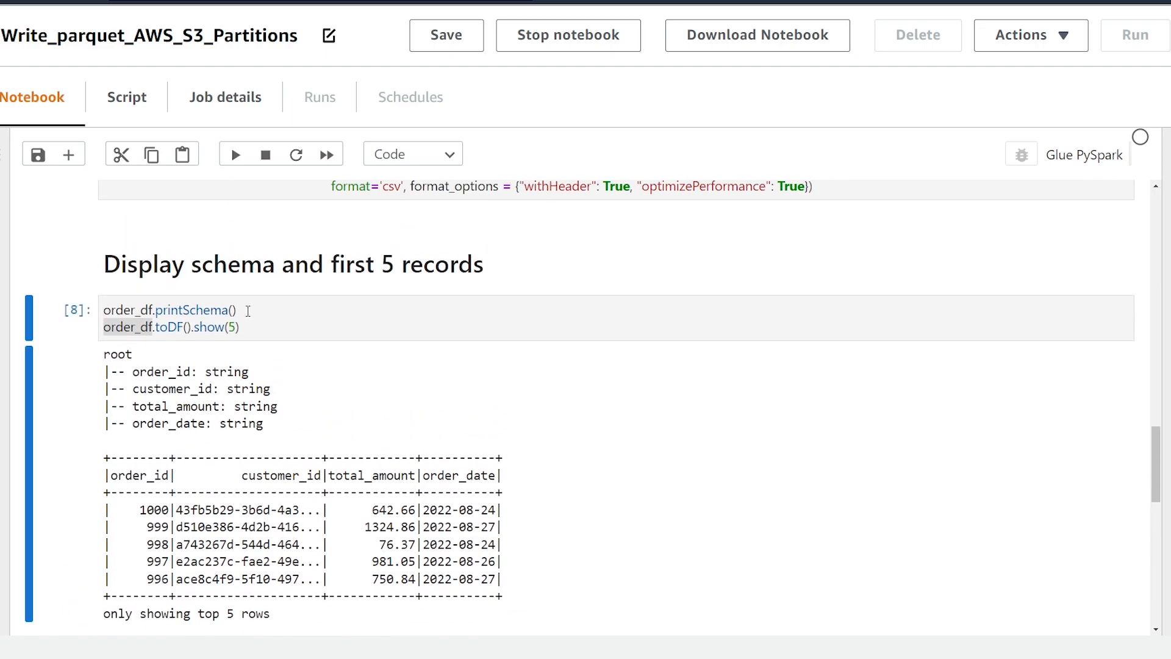
pyautogui.scroll(-3)
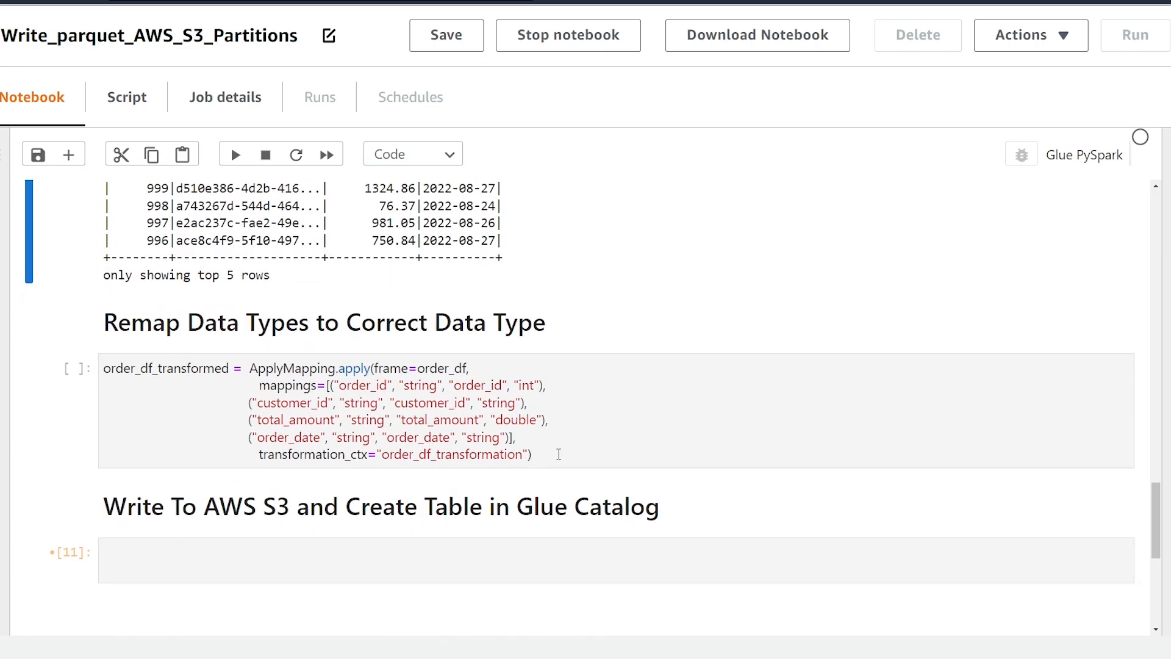
pyautogui.write('order_df.printSchema()')
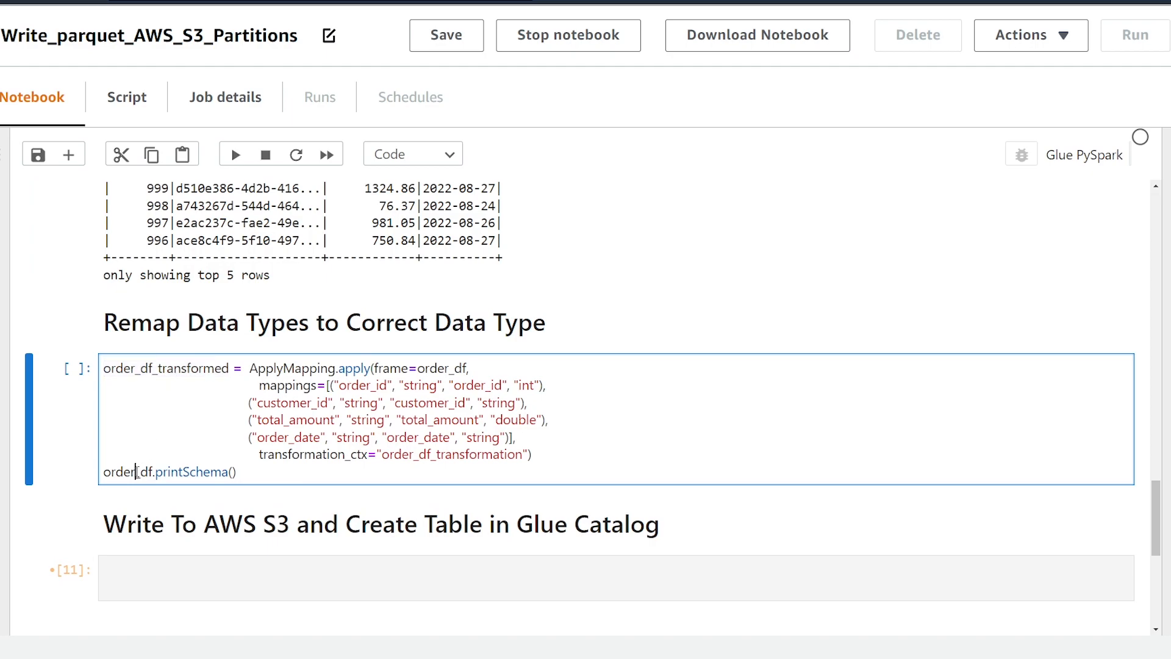
pyautogui.click(235, 155)
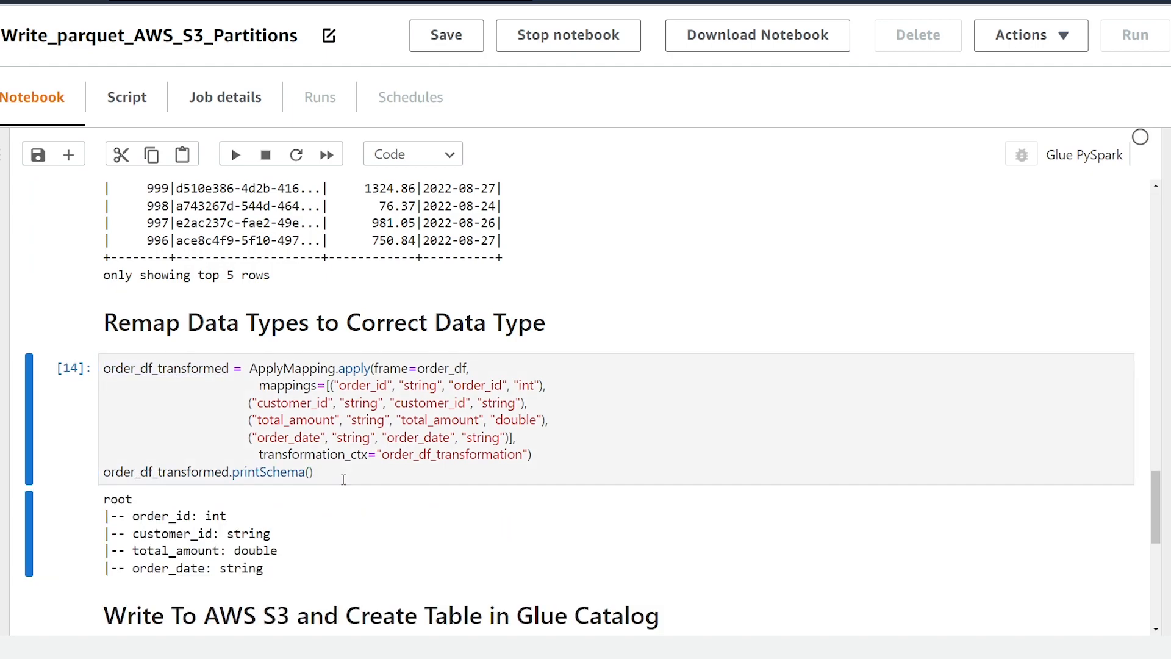
pyautogui.moveTo(285, 499)
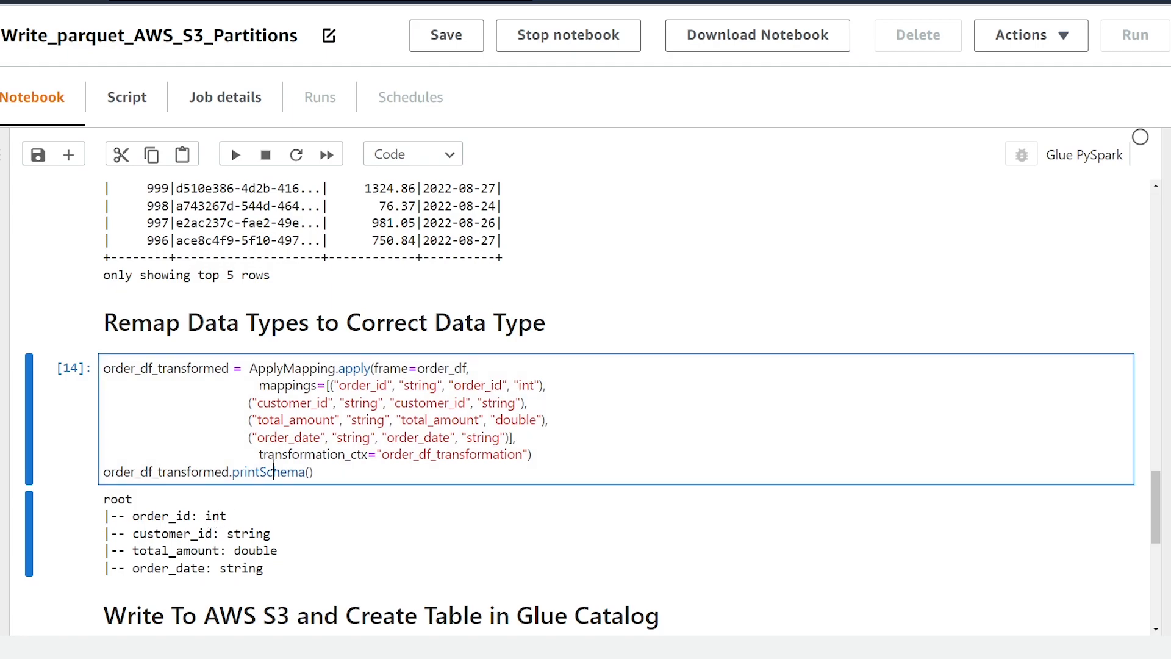
# Step: Start a new cell with write_S3_parquet = glueContext.getSink( for the processed/order S3 path
pyautogui.scroll(-3)
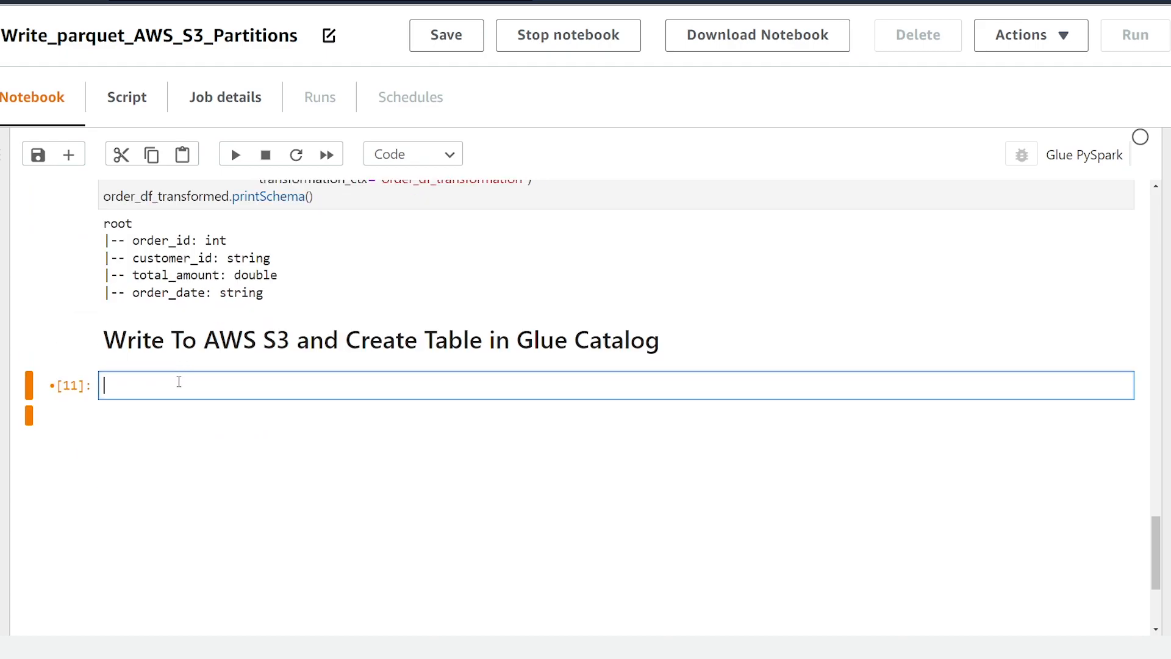
pyautogui.write('write_S3_parquet')
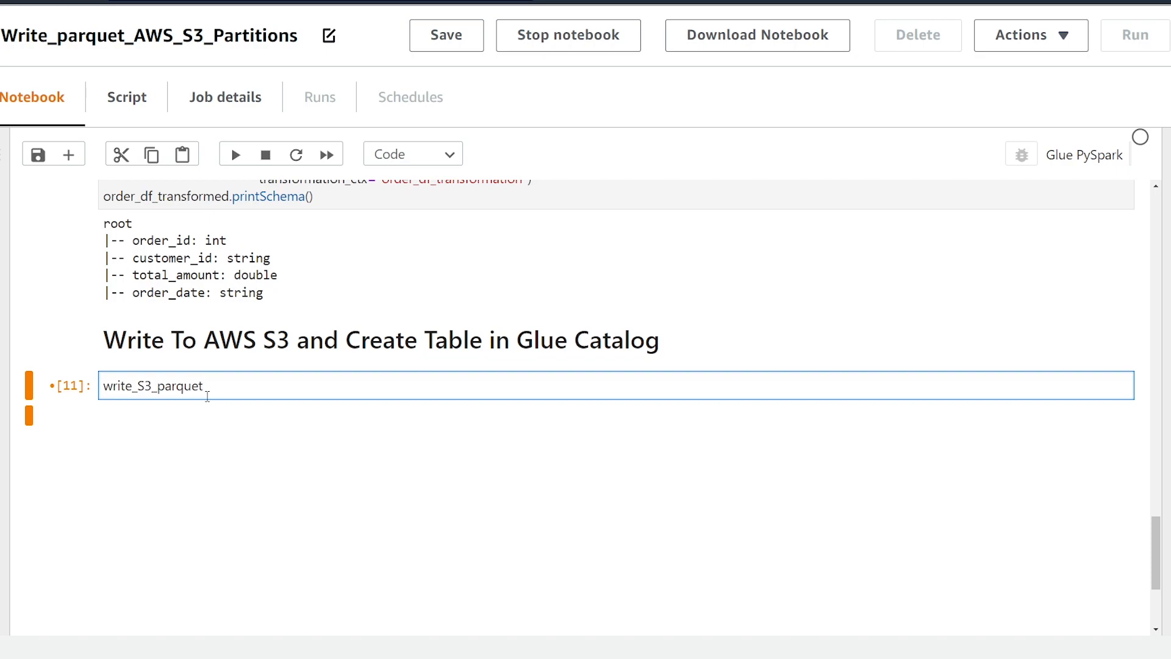
pyautogui.write('= glueContexct')
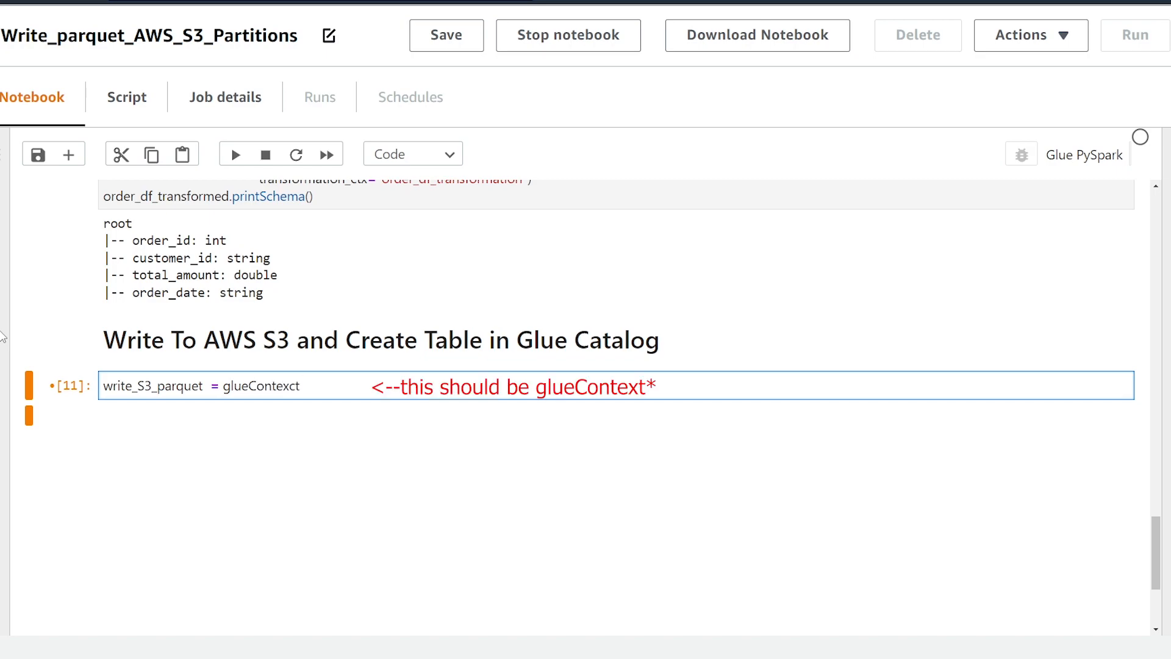
pyautogui.write('.getSi')
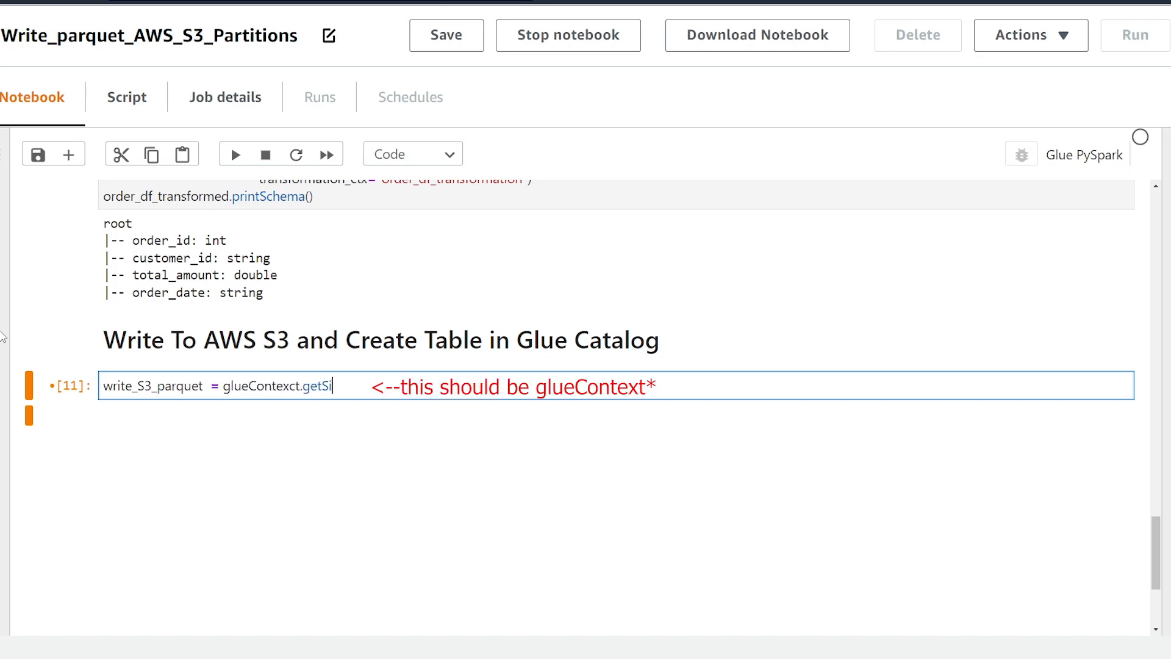
pyautogui.write('nk(')
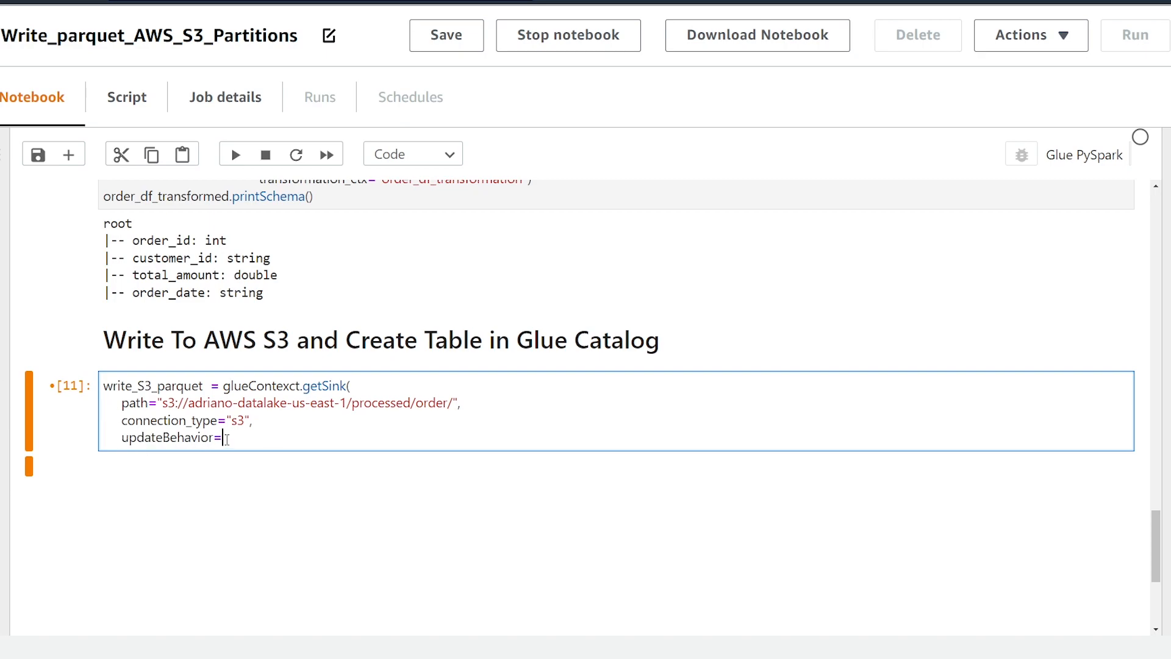
# Step: Set the sink's updateBehavior to "UPDATE_IN_DATABASE" with connection type s3
pyautogui.write('"UPDATE_IN_DATABASE"')
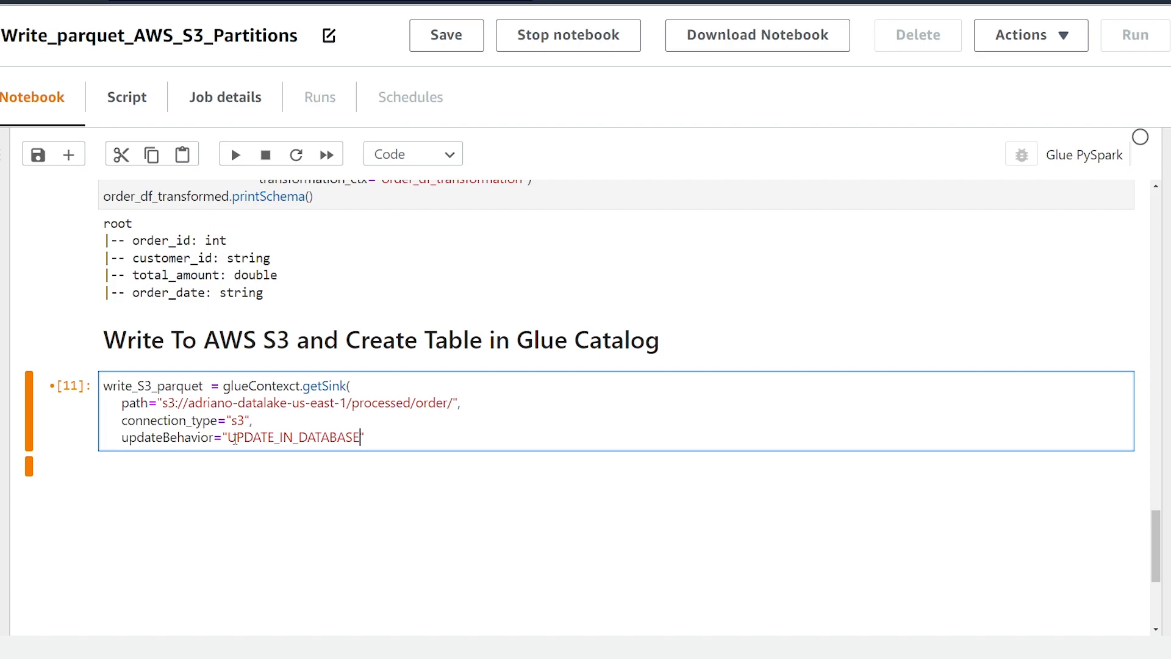
pyautogui.write('"')
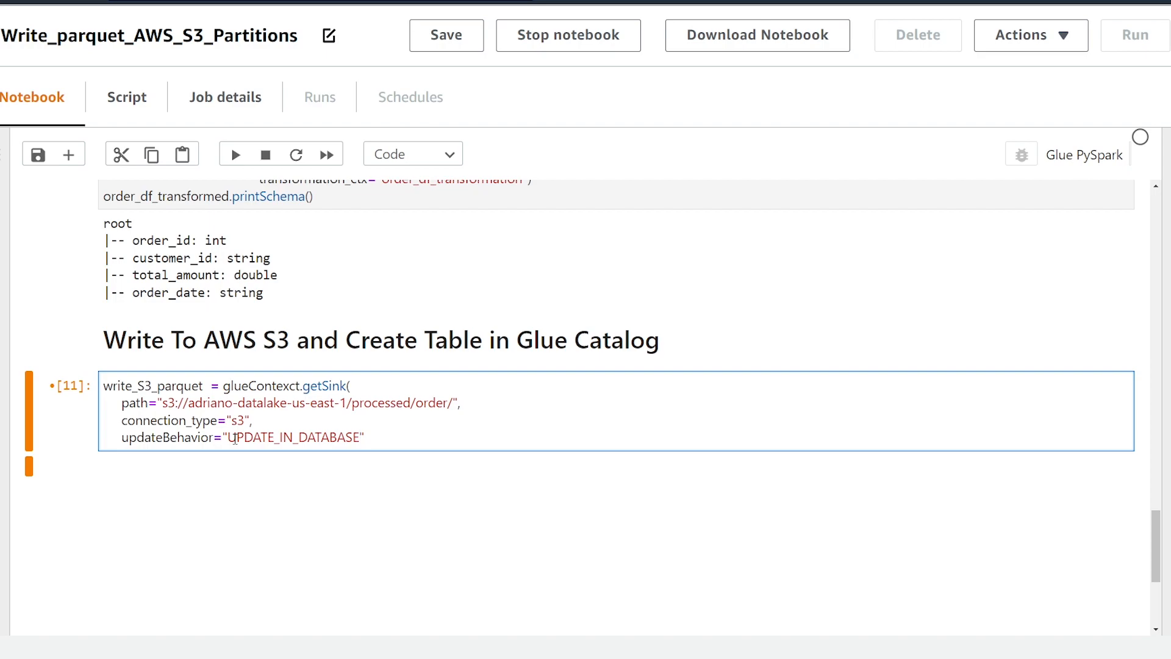
pyautogui.click(364, 436)
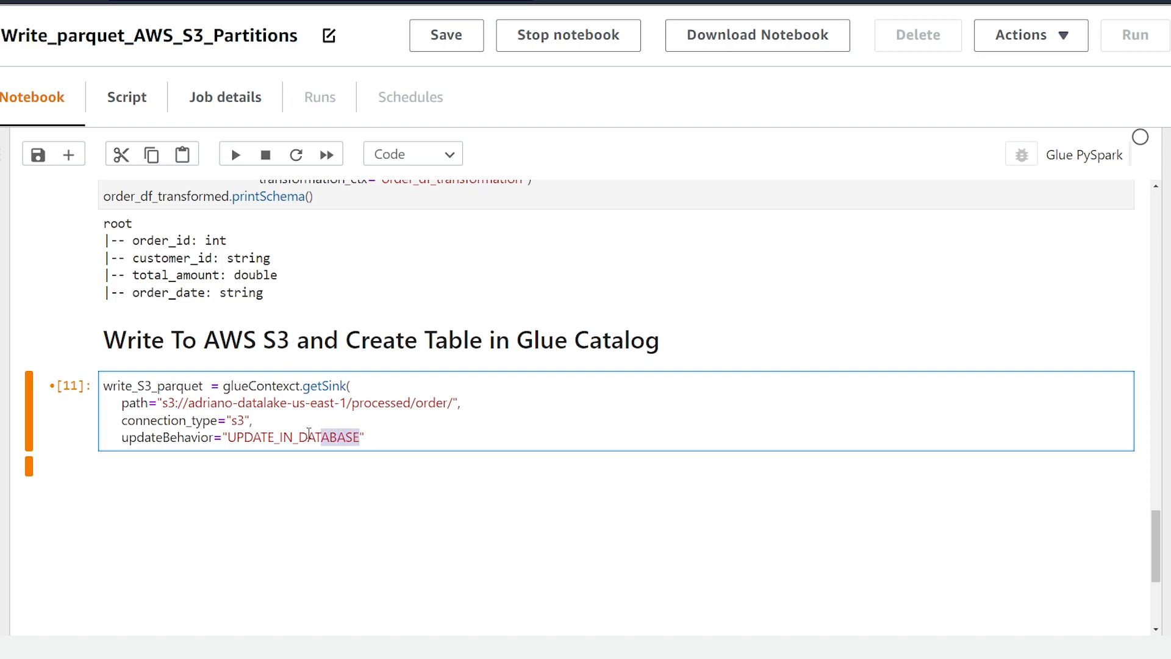
pyautogui.write('LOG"')
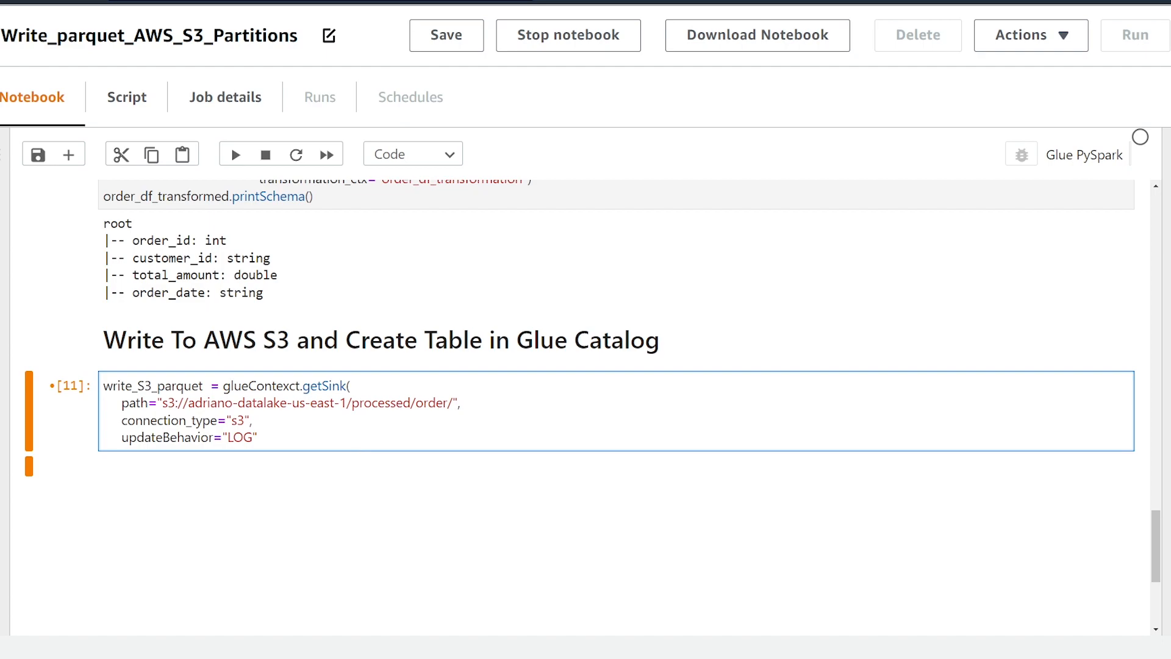
pyautogui.write('UPDATE_IN_DATABASE')
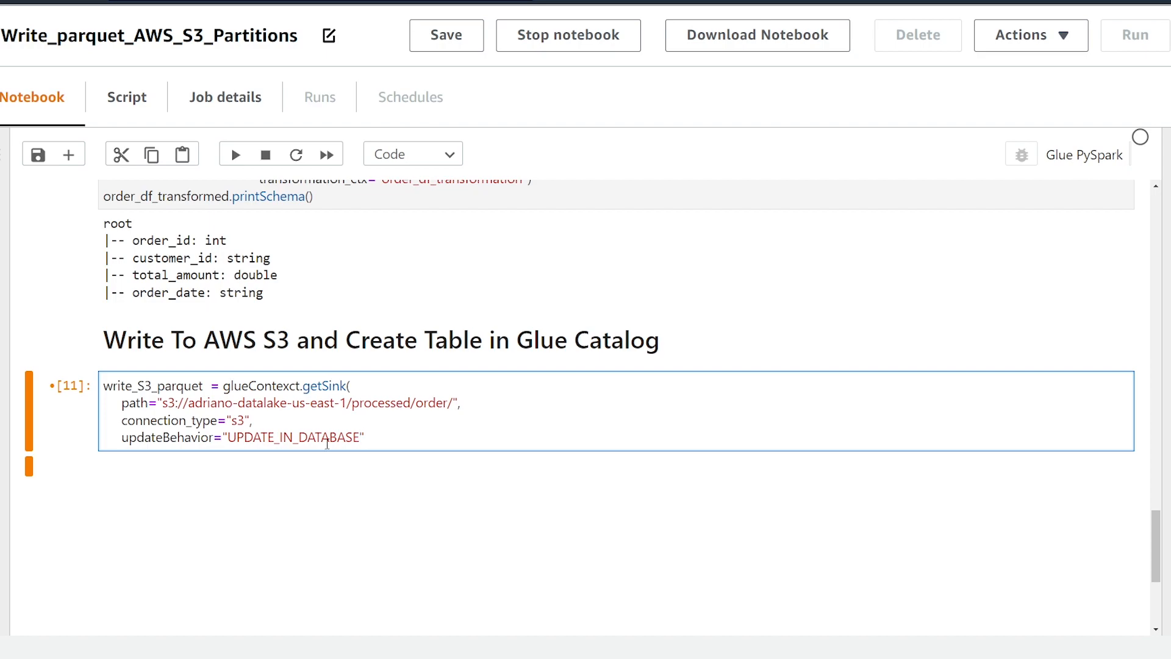
pyautogui.click(365, 436)
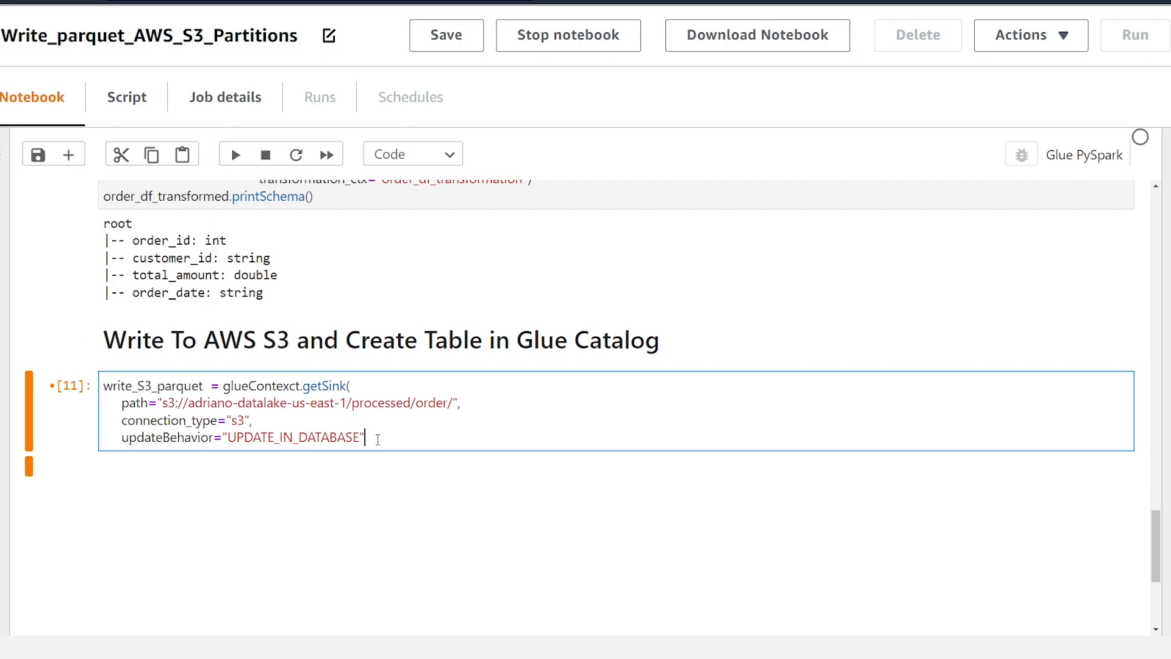
# Step: Add partitionKeys=["order_date"] to the getSink call
pyautogui.write(',')
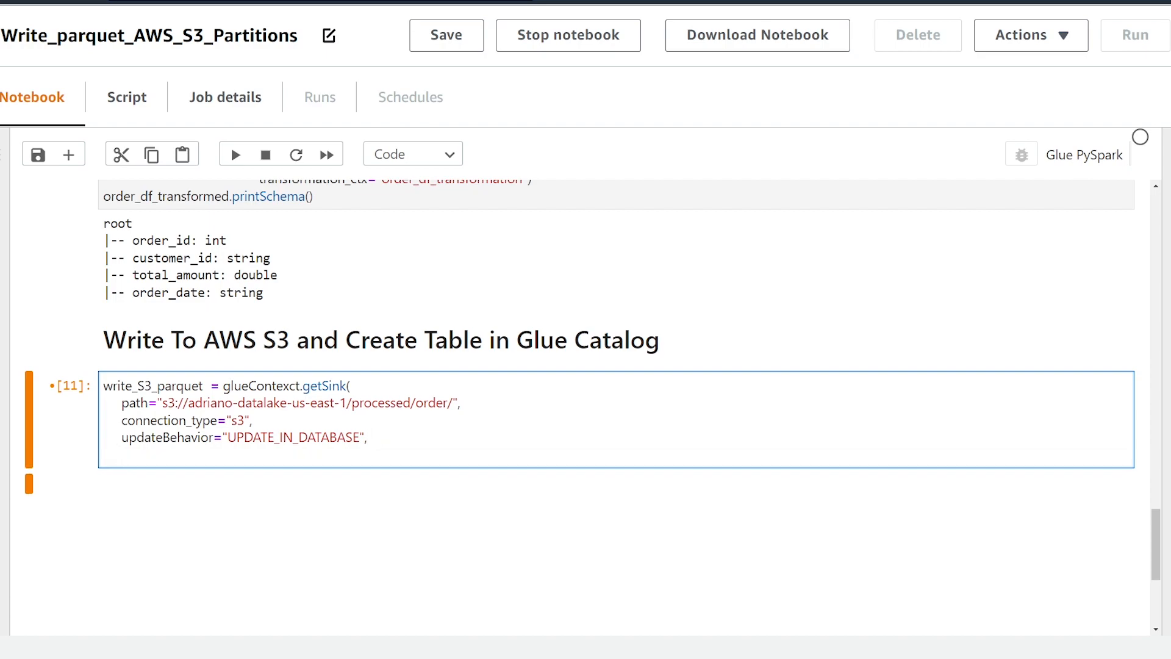
pyautogui.write('partitionKeys')
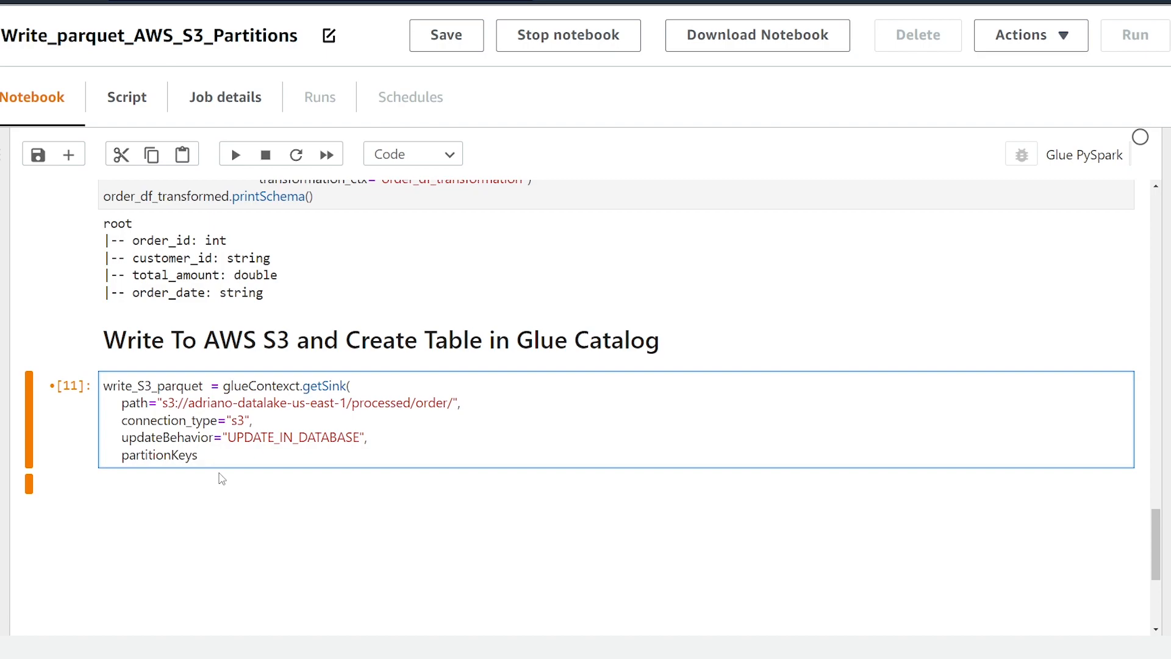
pyautogui.click(199, 455)
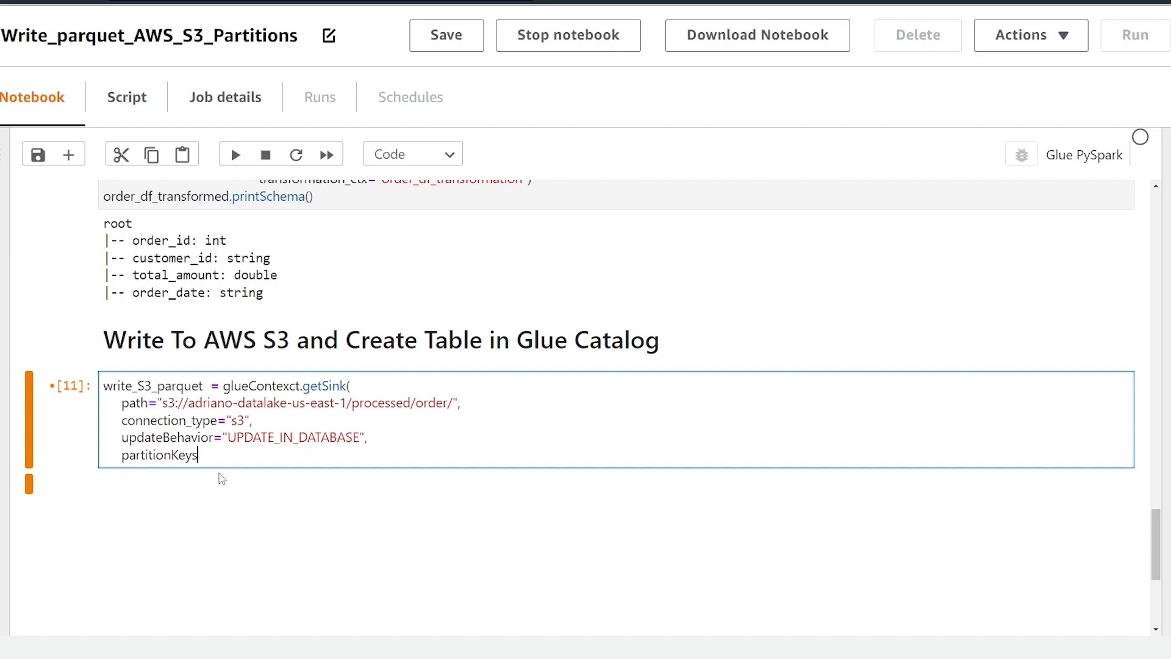
pyautogui.write('=[]')
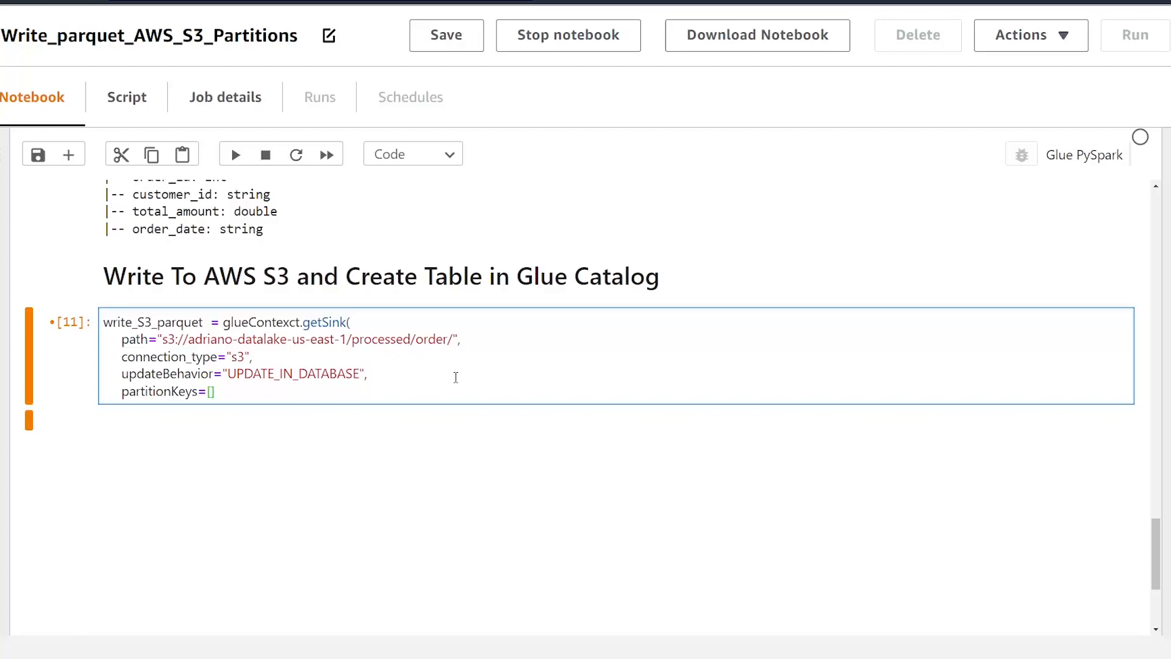
pyautogui.write('"order_date"')
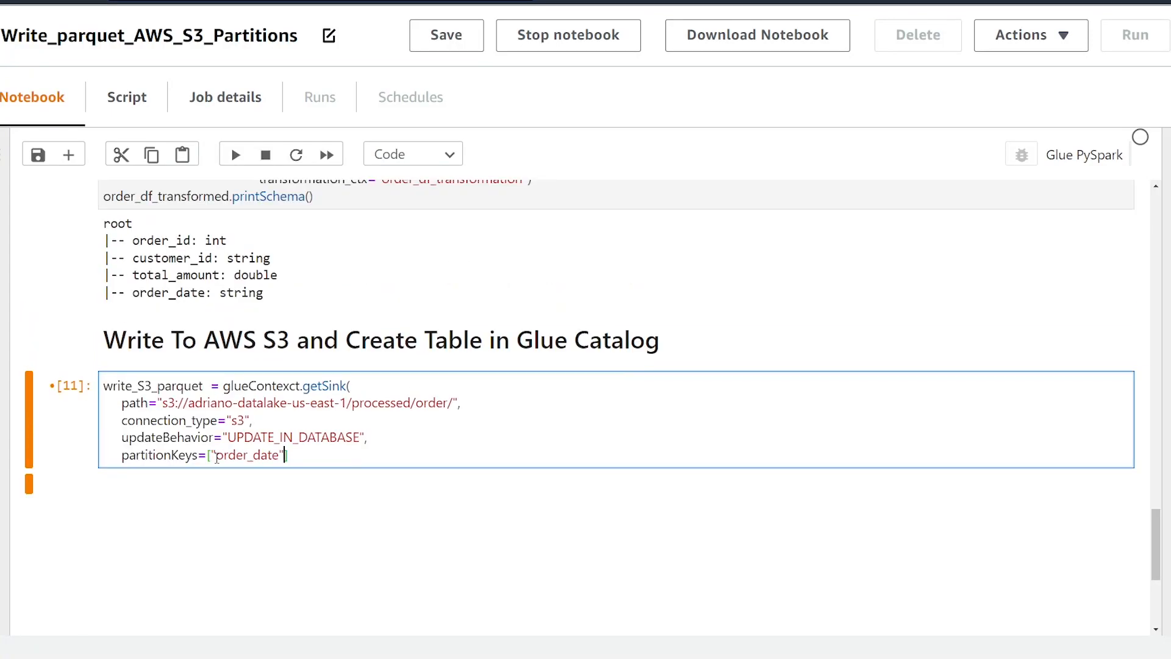
pyautogui.write(',')
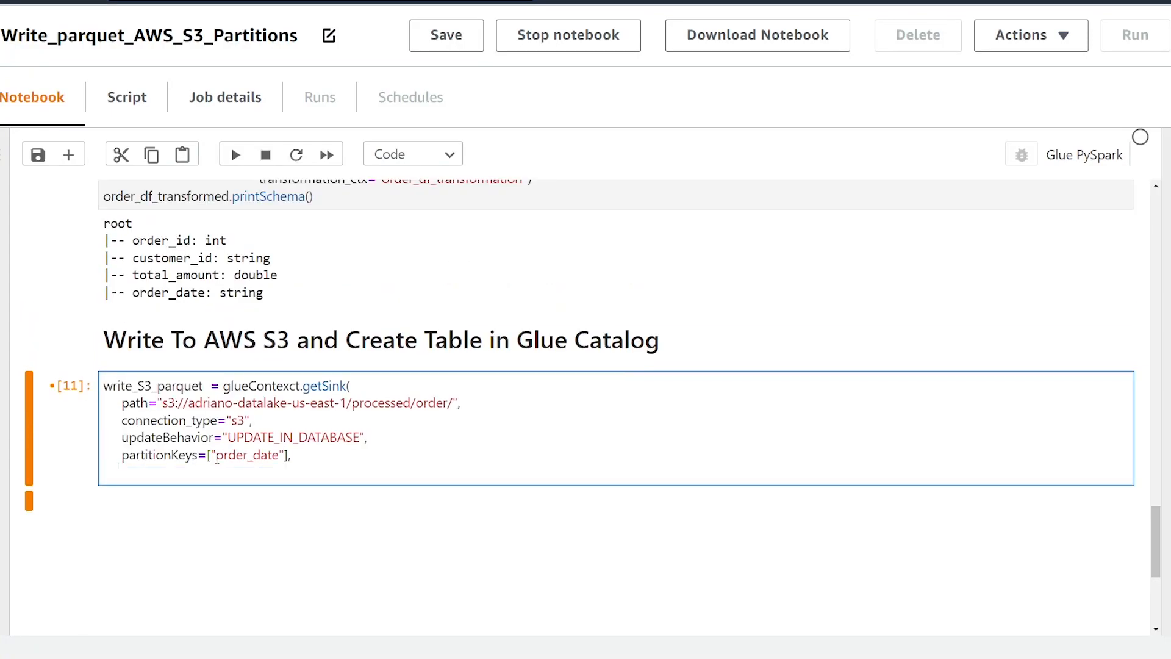
# Step: Add compression="gzip" to the getSink call
pyautogui.write('com')
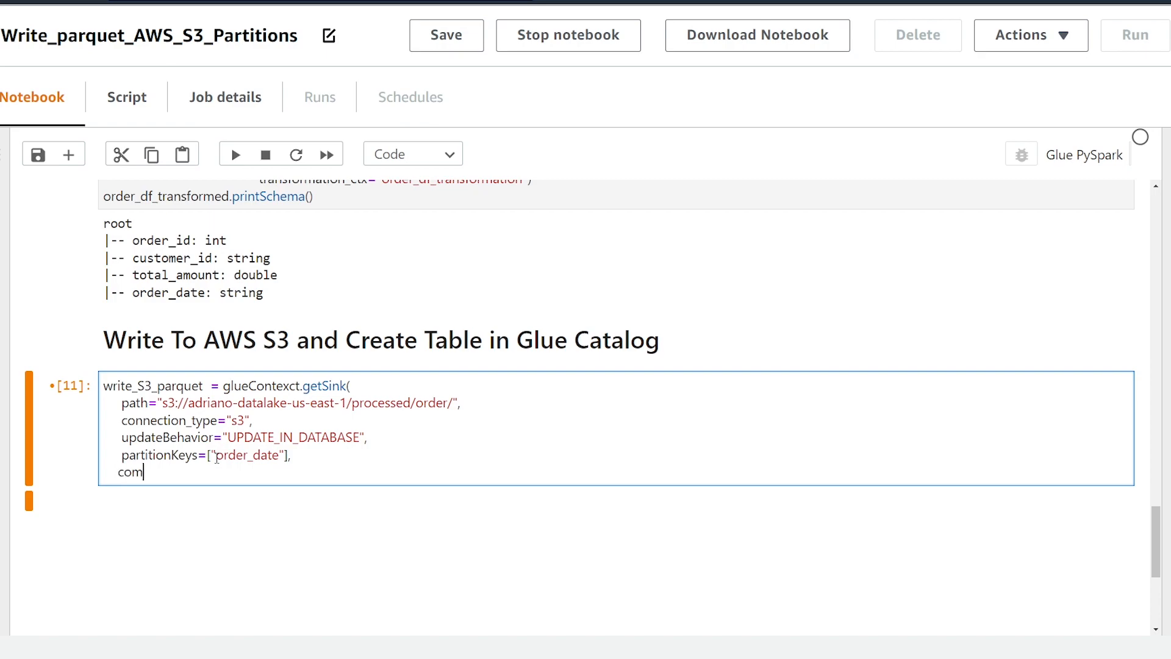
pyautogui.write('pression=')
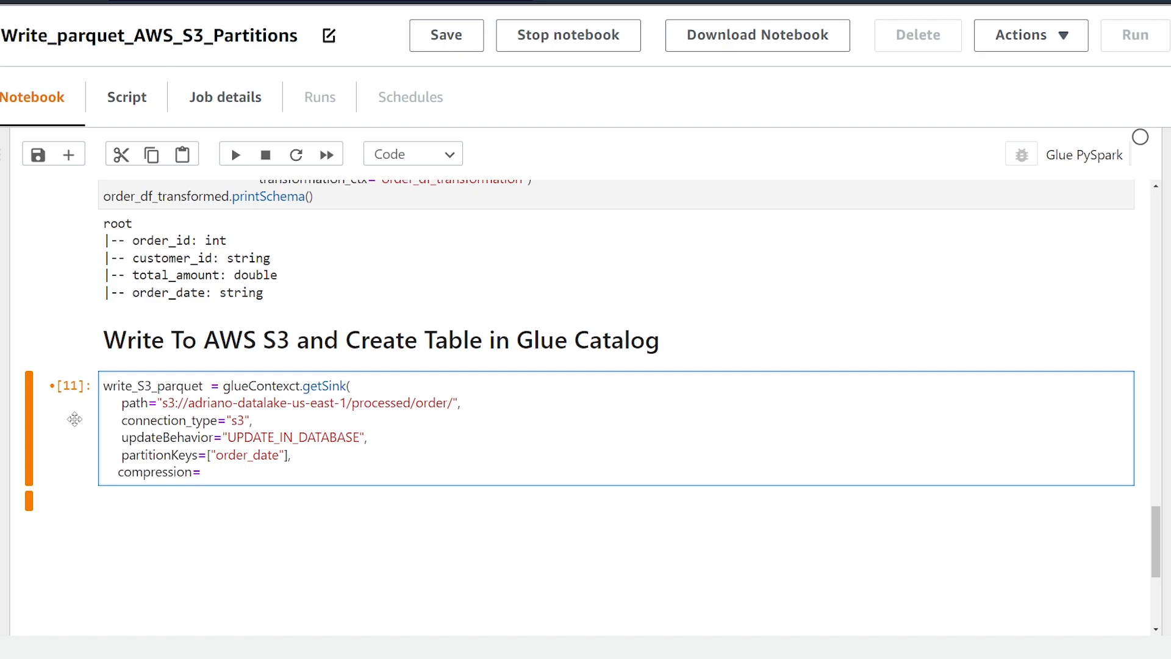
pyautogui.click(217, 471)
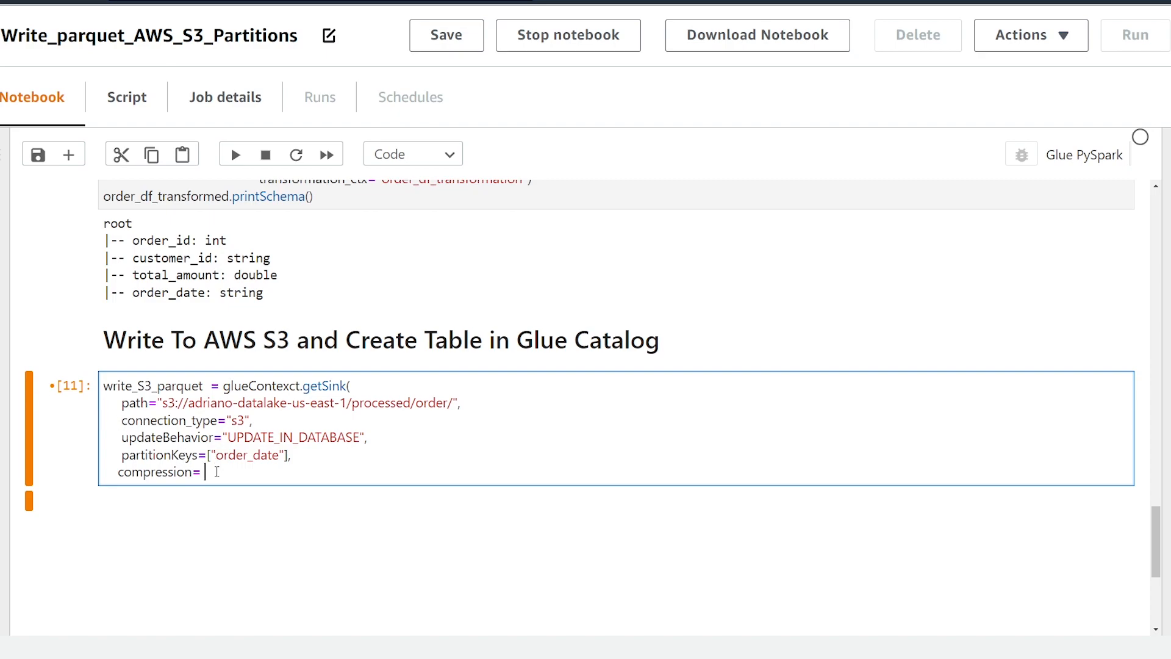
pyautogui.write('"')
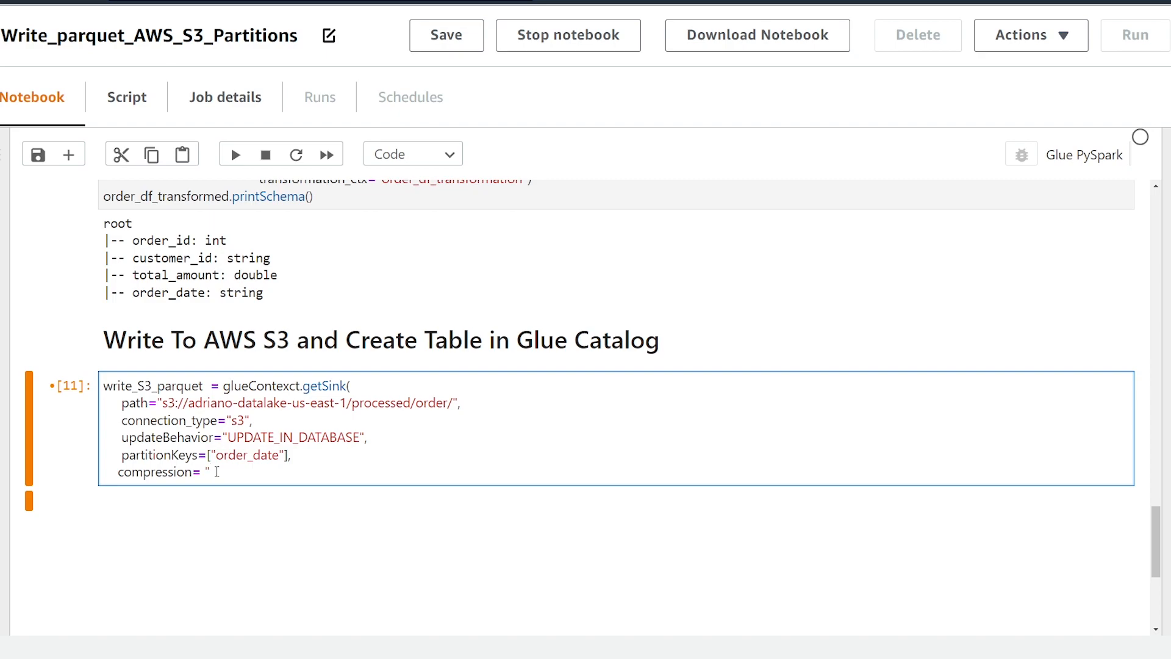
pyautogui.write('gz')
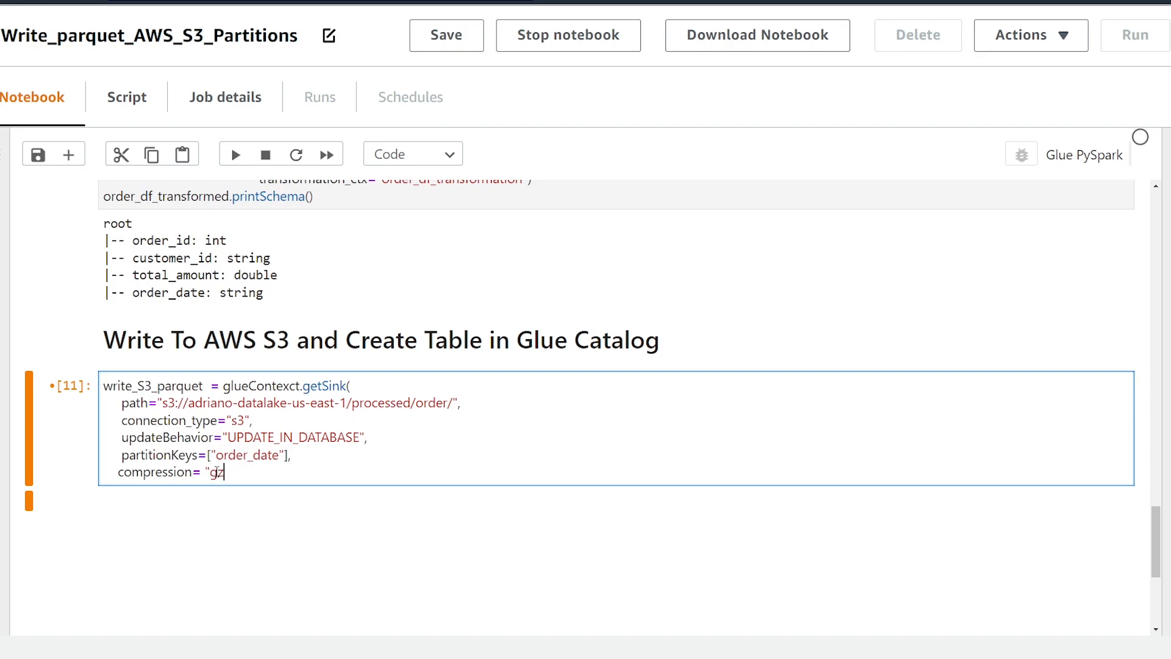
pyautogui.write('ip",')
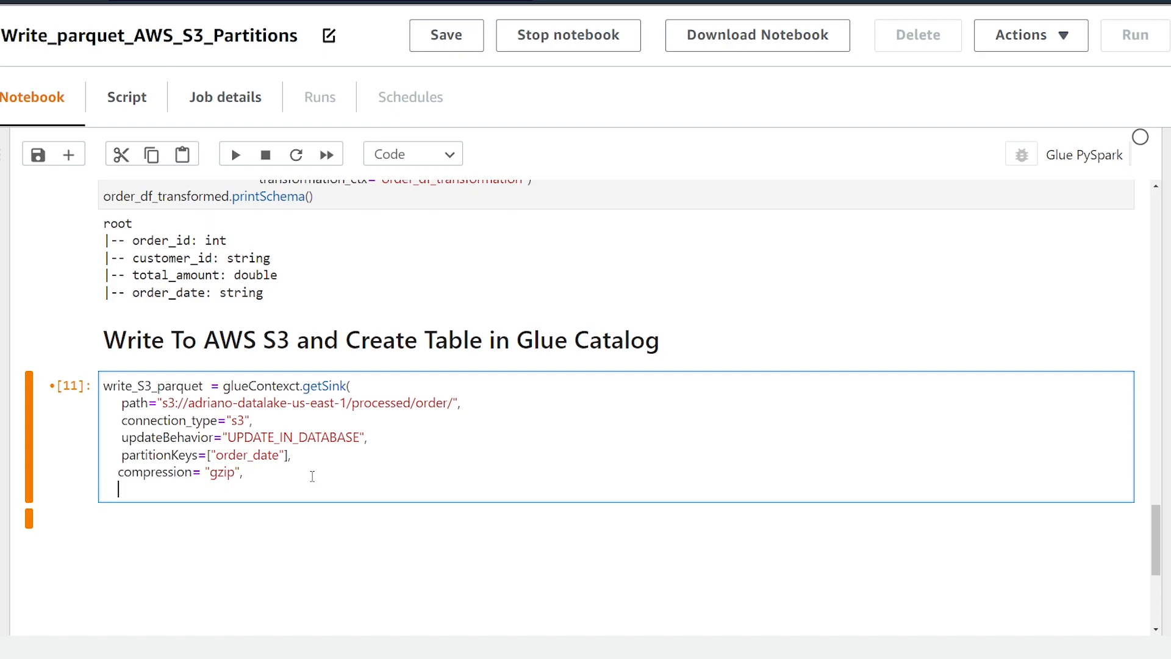
# Step: Add enableUpdateCatalog=True and begin the transformation_ctx "Write_S3_parquet"
pyautogui.write('enableUpdateCatalog=')
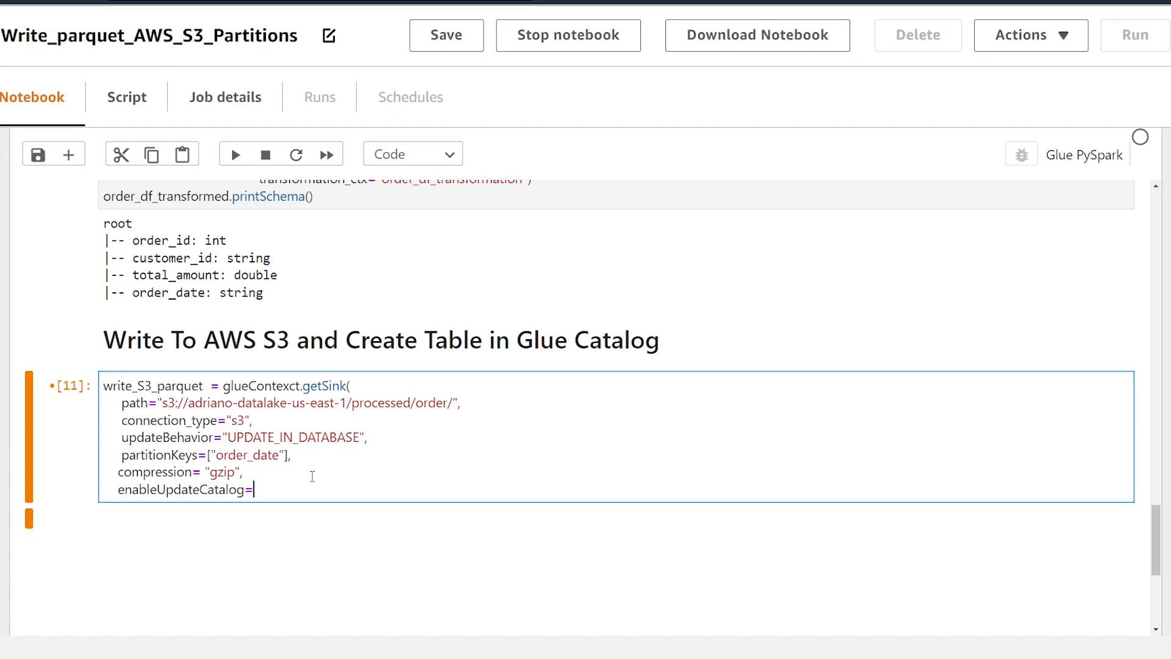
pyautogui.write('True')
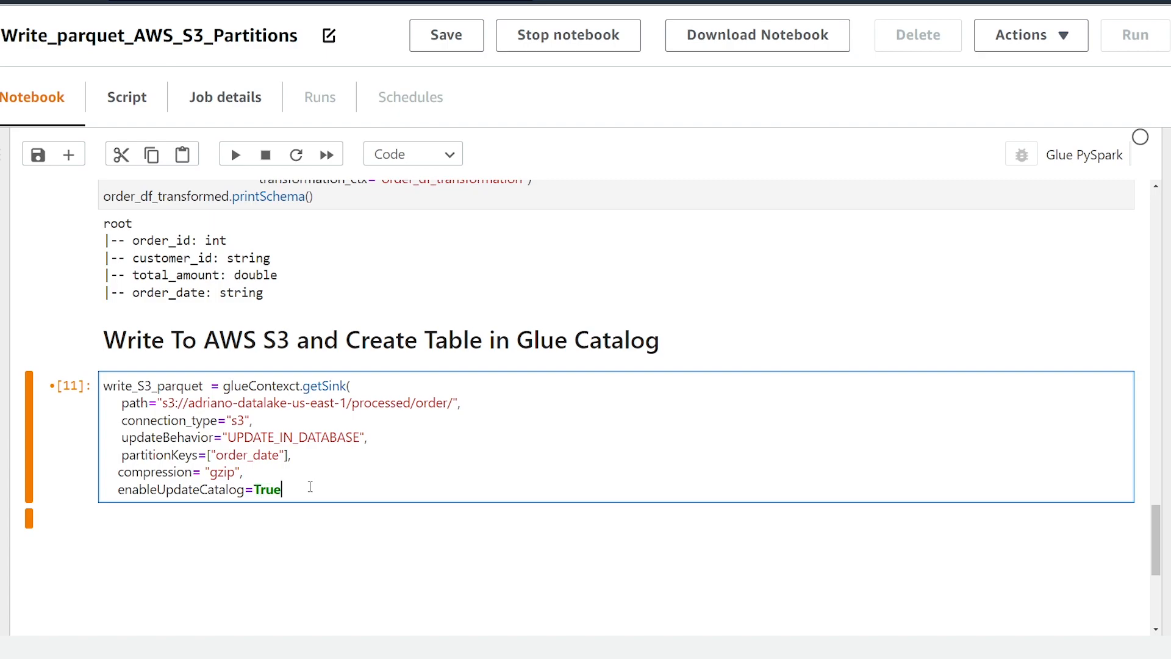
pyautogui.write(',')
pyautogui.write('transformation_ctx')
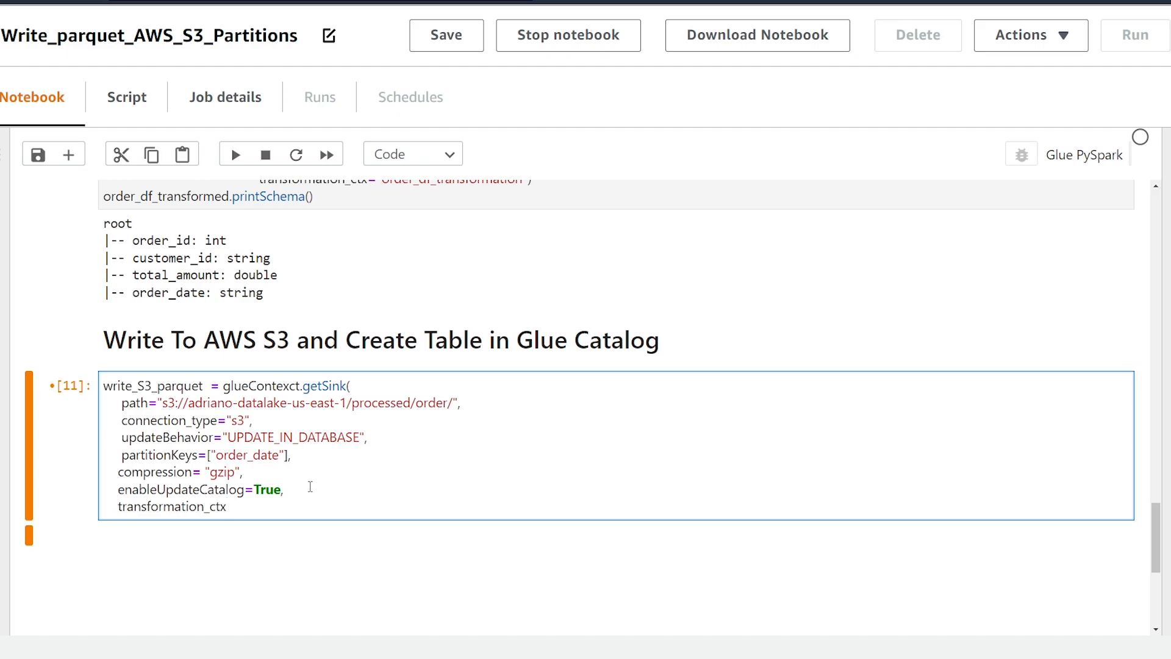
pyautogui.write('=')
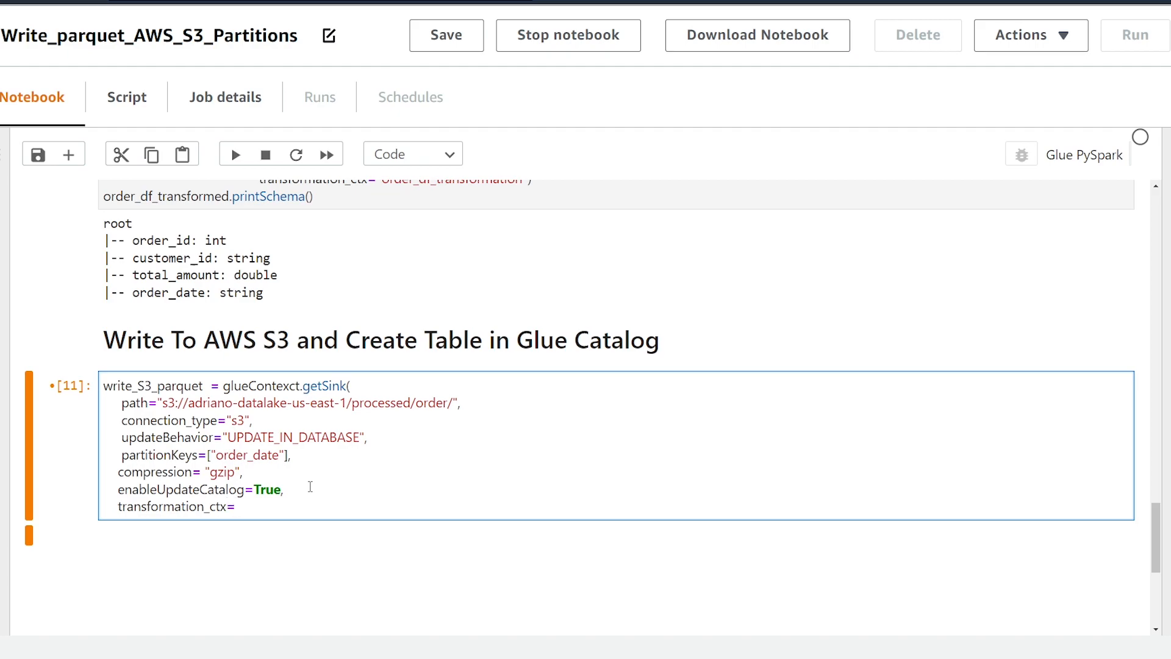
pyautogui.write('"Write_S3_pa')
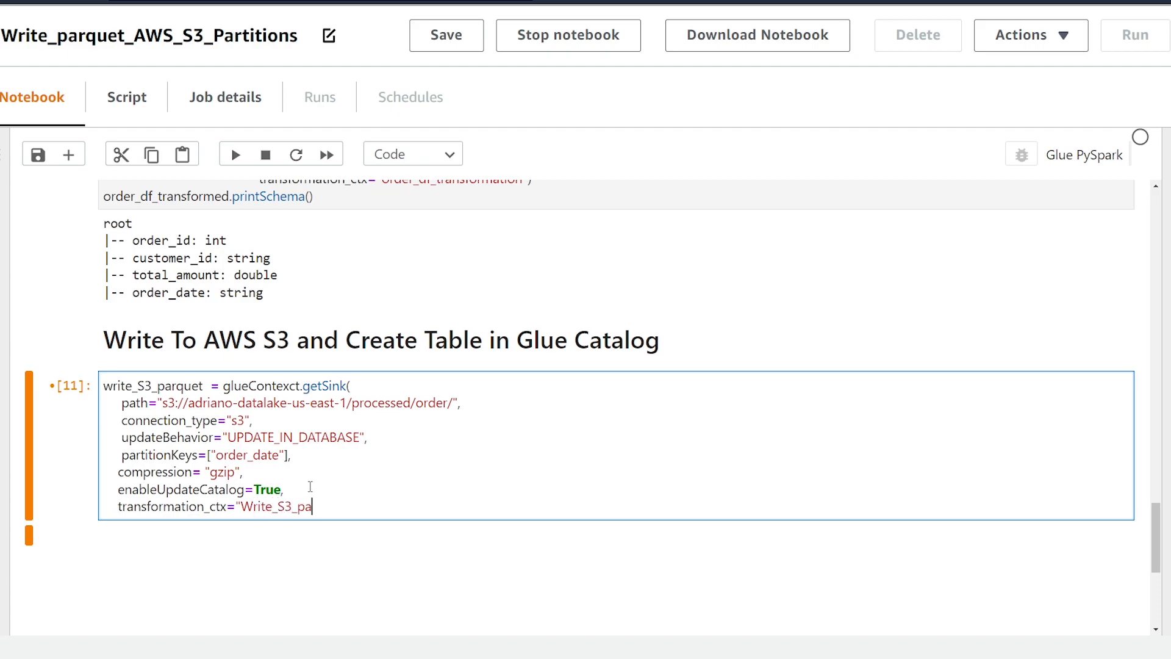
pyautogui.click(235, 155)
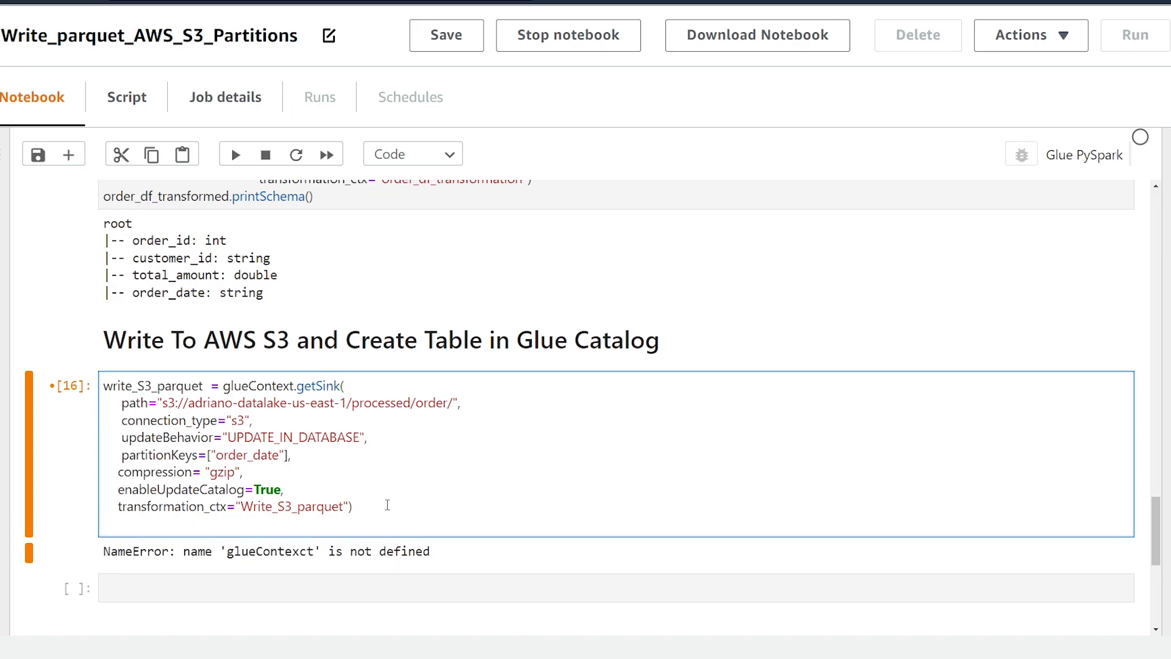
# Step: Register the sink via setCatalogInfo with catalogDatabase="customer" and catalogTableName="order"
pyautogui.write('Write_')
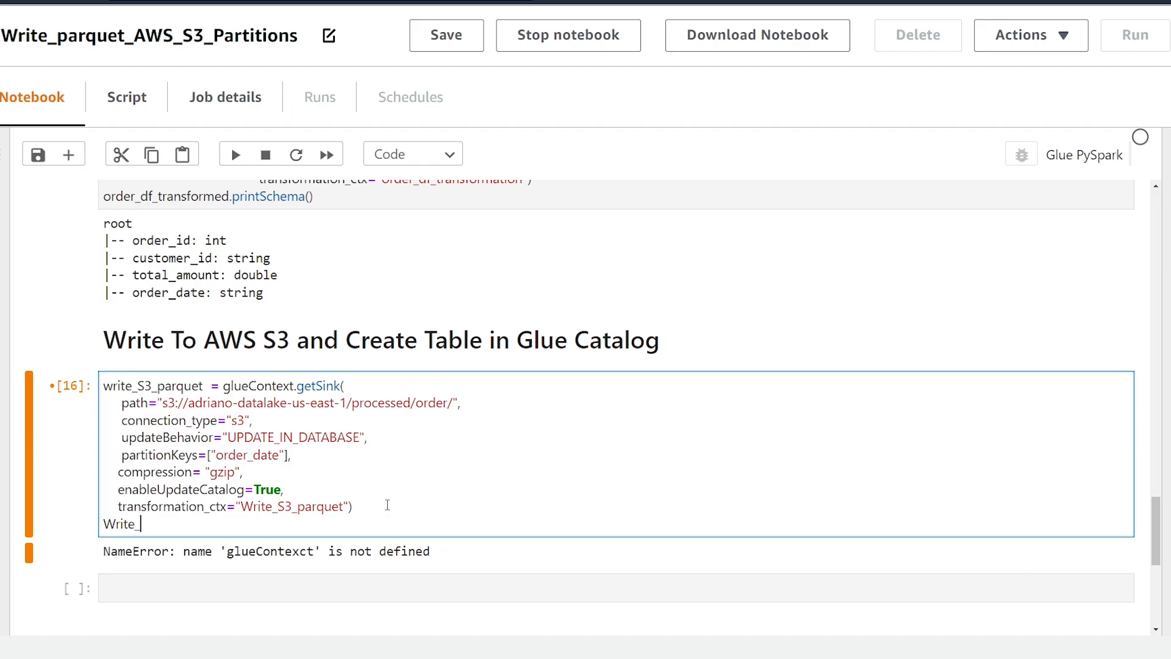
pyautogui.write('S3_parque')
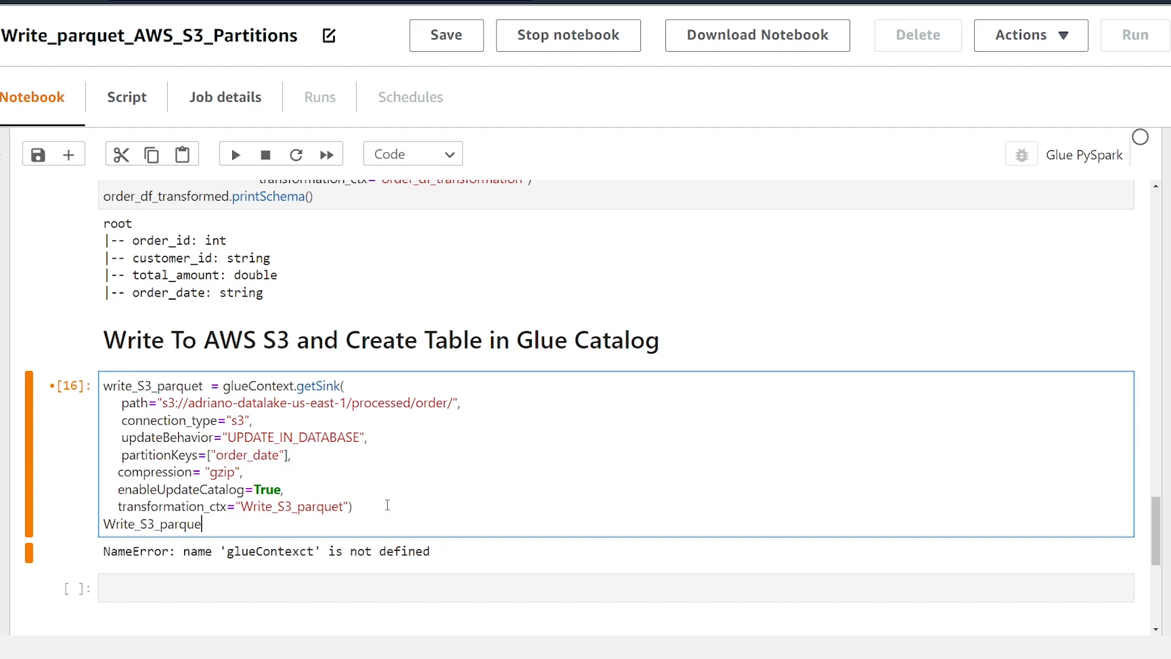
pyautogui.write('.setC')
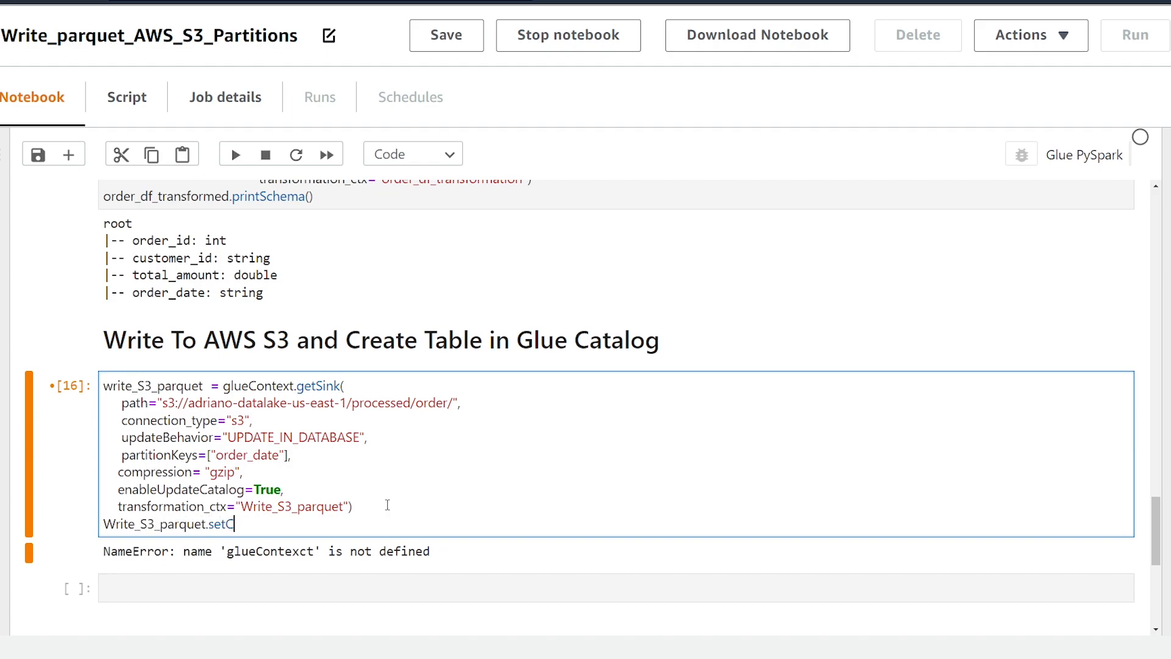
pyautogui.write('atalogInfo(')
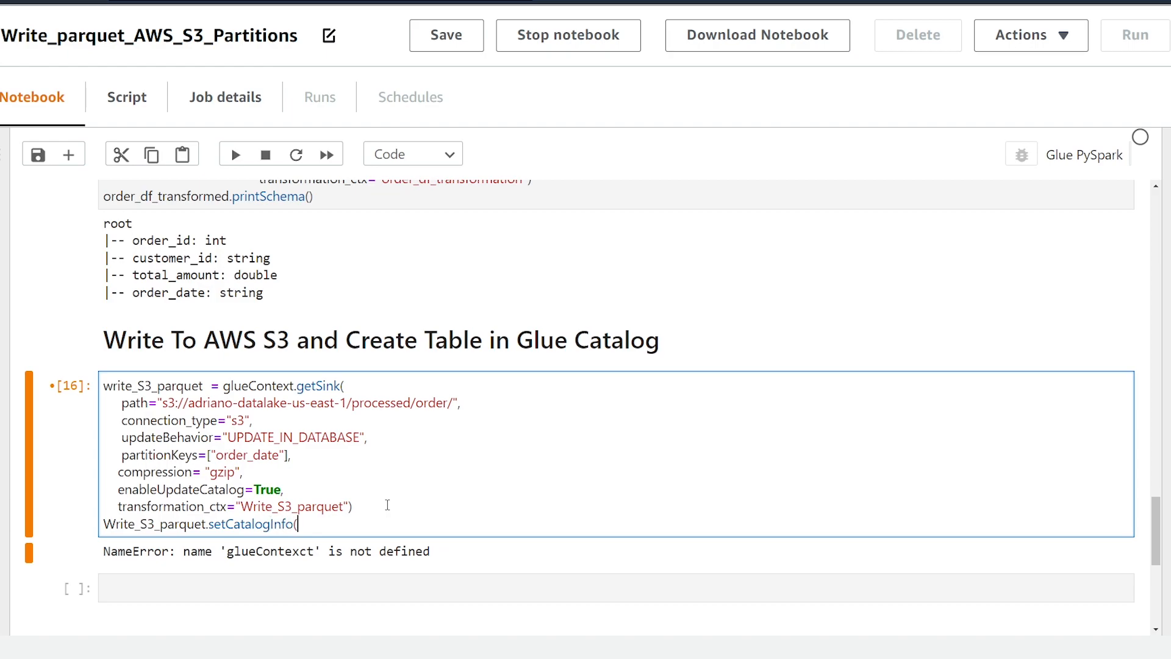
pyautogui.write('catalogDatabase="customer"')
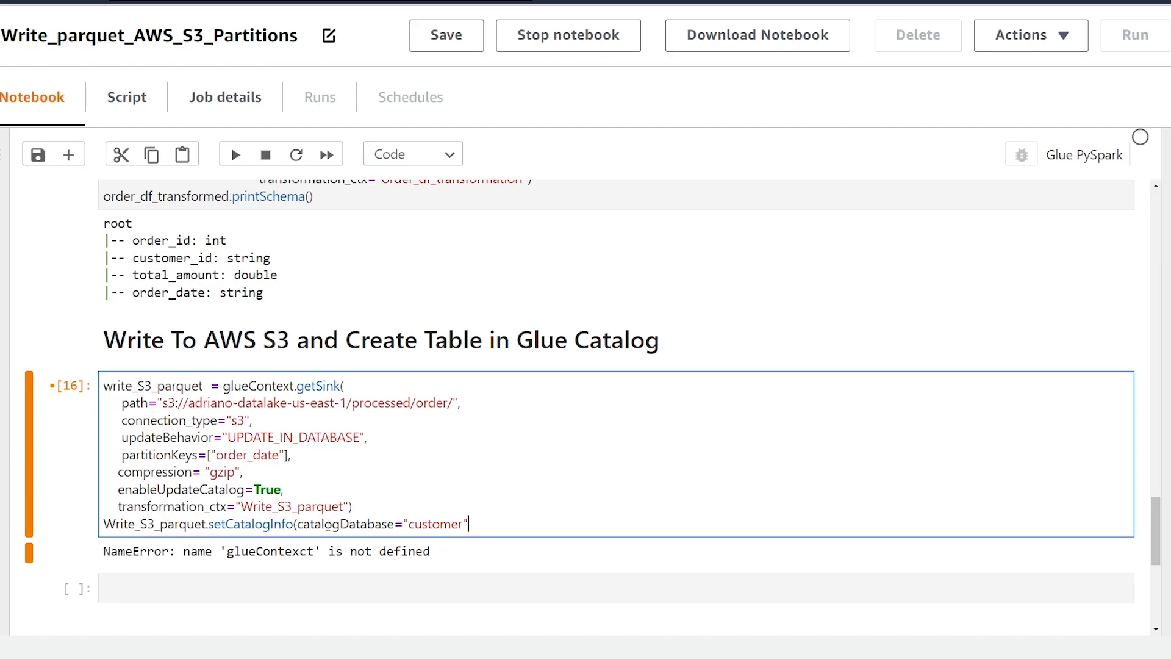
pyautogui.write(', catalogTableName=')
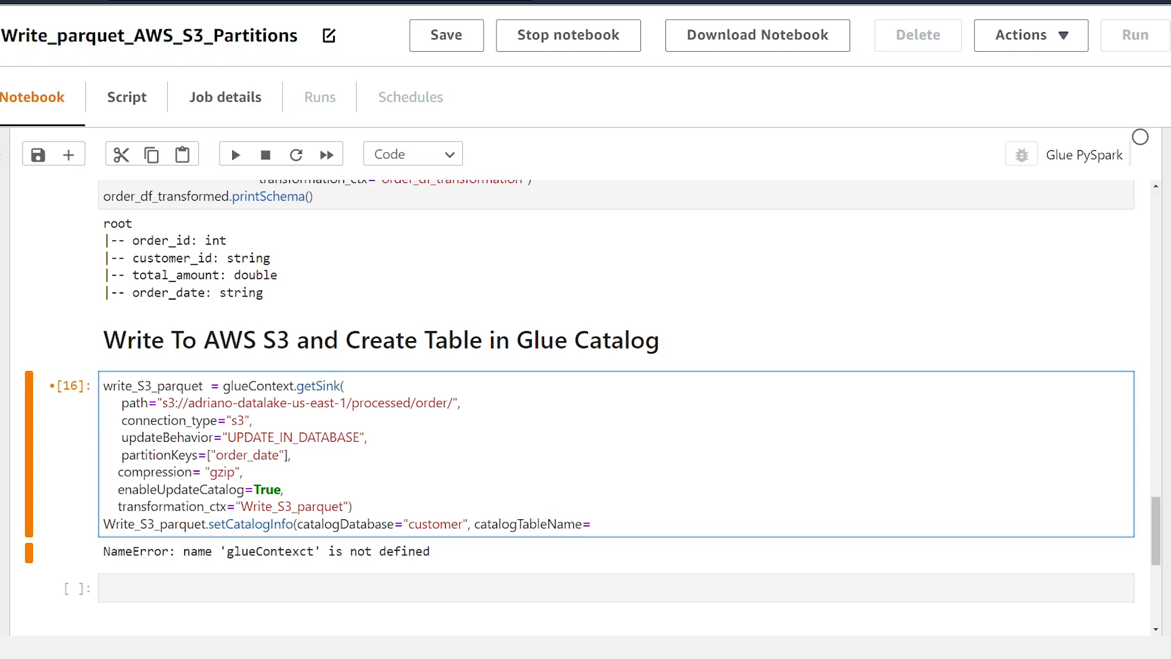
pyautogui.write('"order"')
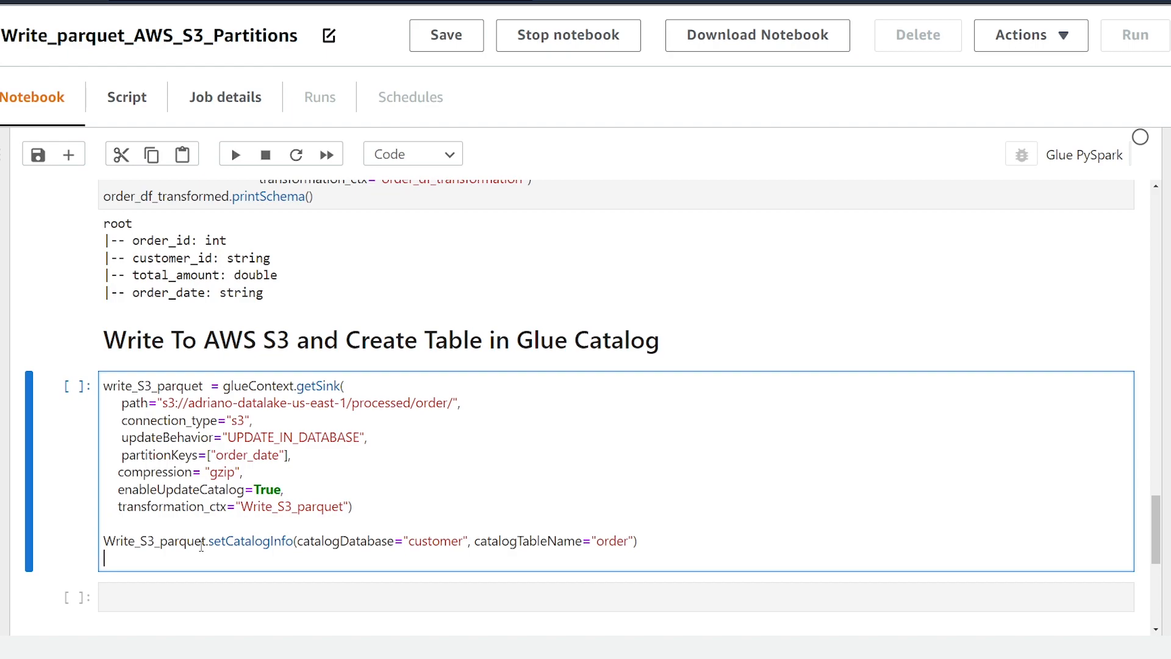
# Step: Set the sink format to "glueparquet" with Write_S3_parquet.setFormat
pyautogui.write('Write_S3_parquet.setFormat("glueparquet")')
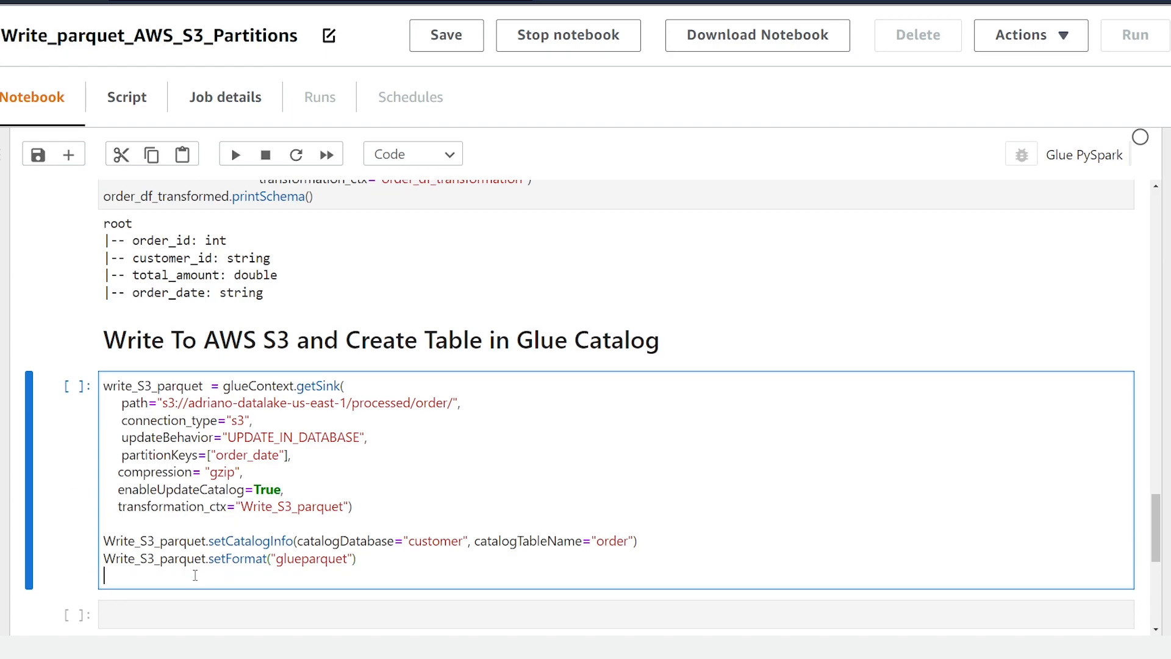
# Step: Append Write_S3_parquet.writeFrame(order_df_transformed) and run the cell to write orders to S3
pyautogui.write('Write_S3_parquet.')
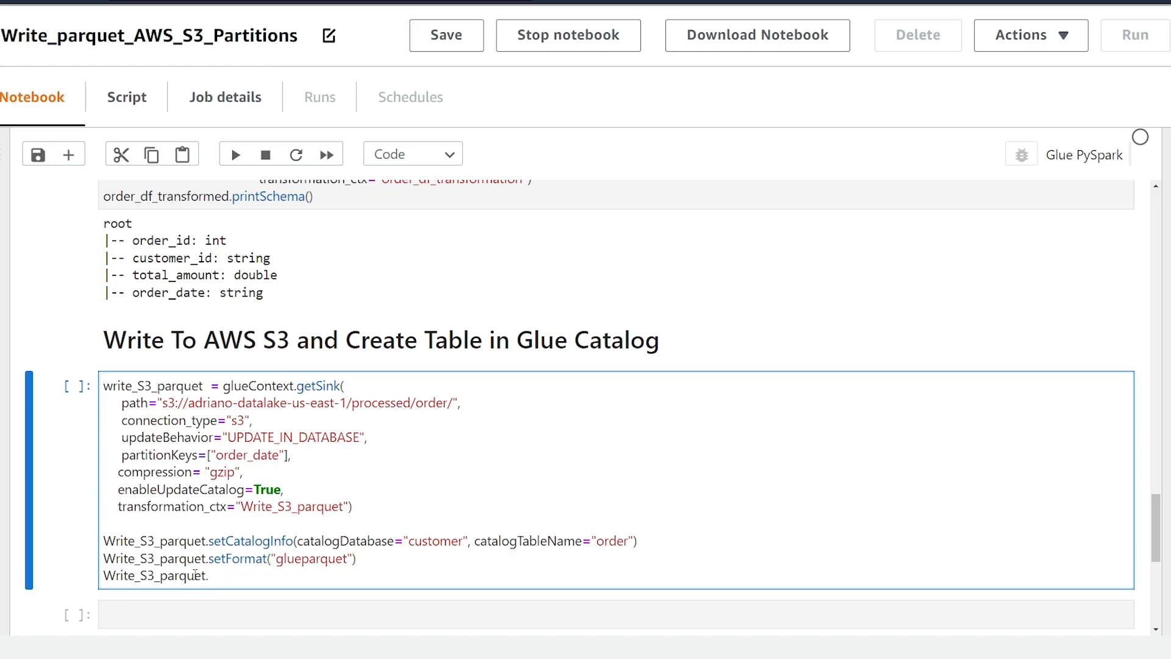
pyautogui.write('.write')
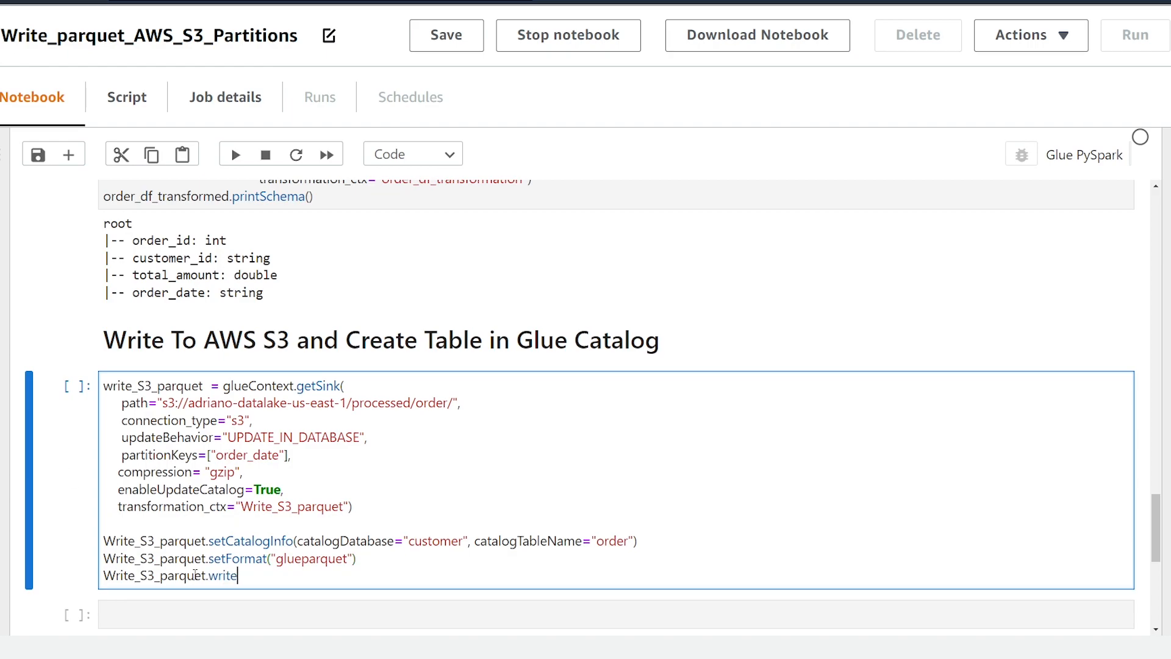
pyautogui.write('Frame(')
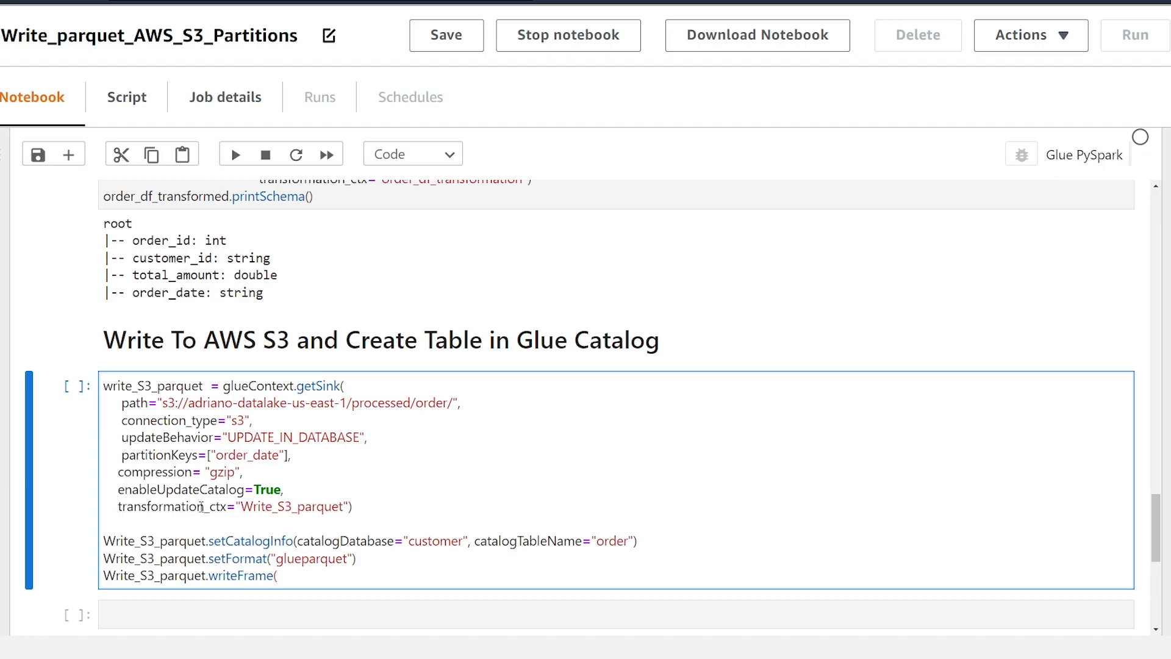
pyautogui.moveTo(315, 521)
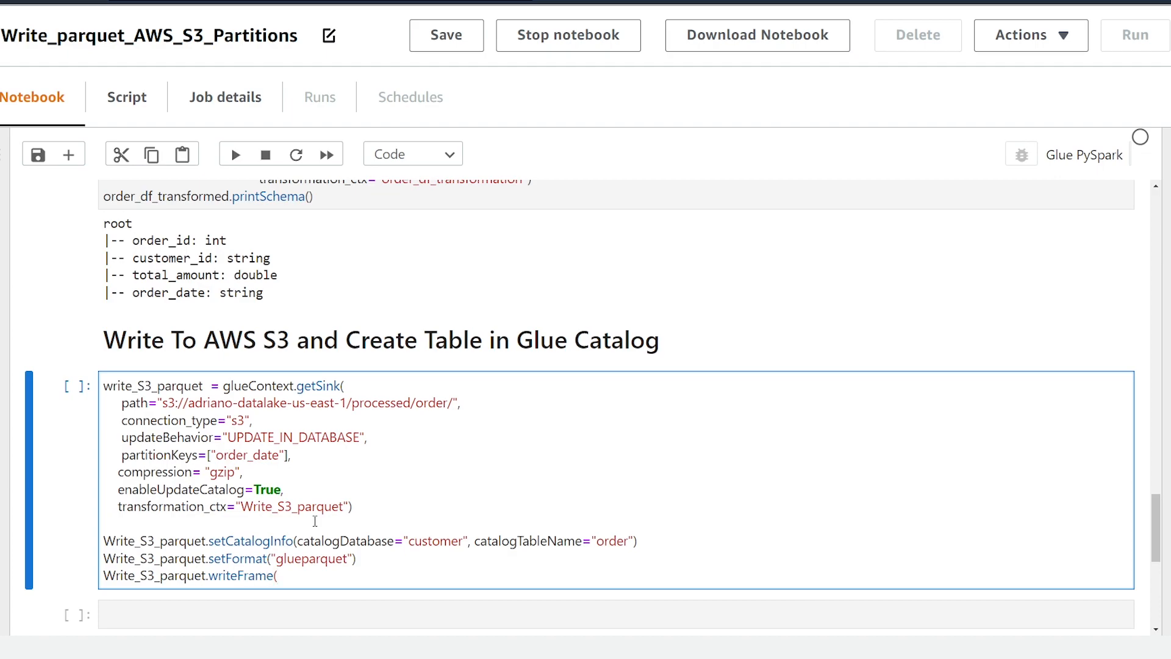
pyautogui.scroll(3)
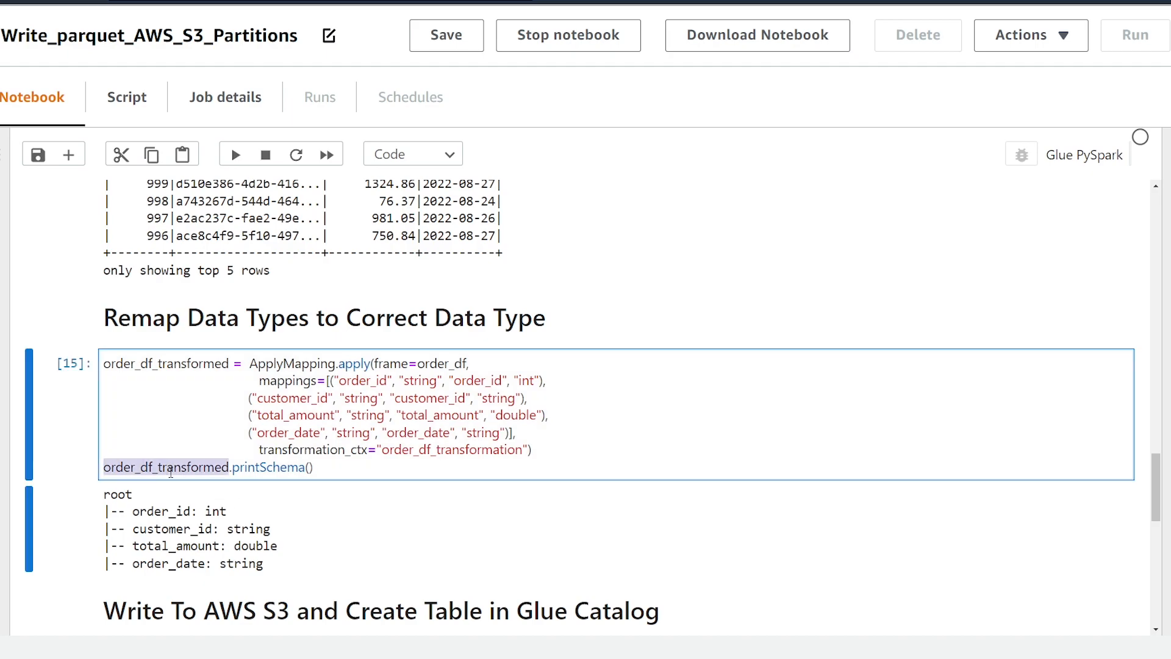
pyautogui.scroll(-3)
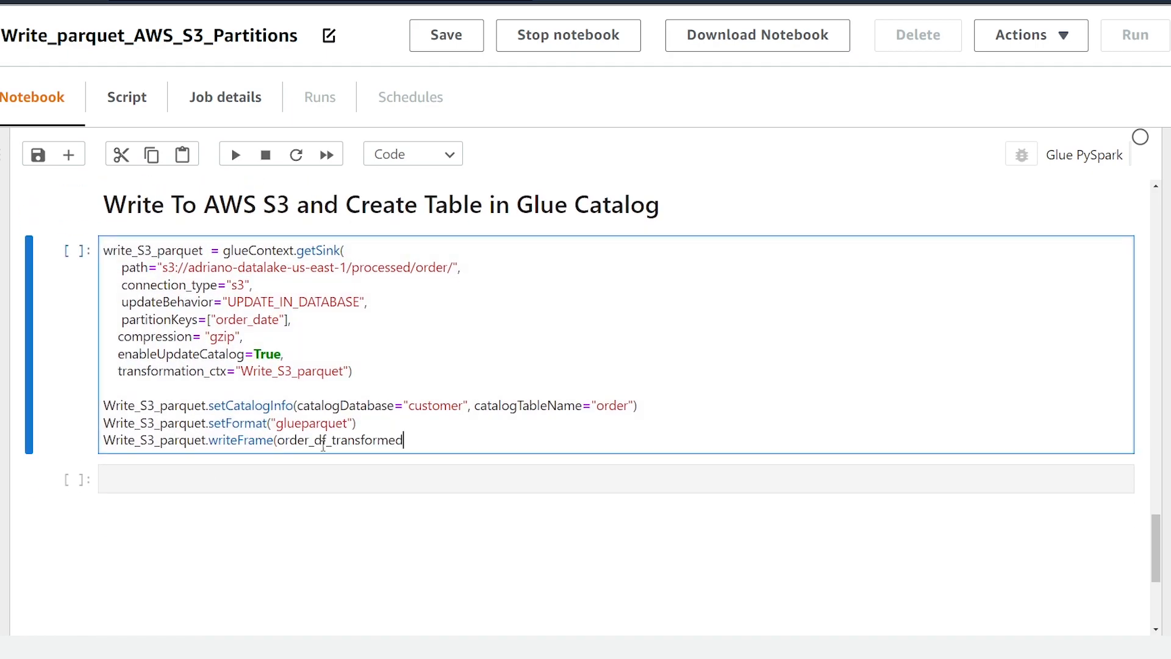
pyautogui.write(')')
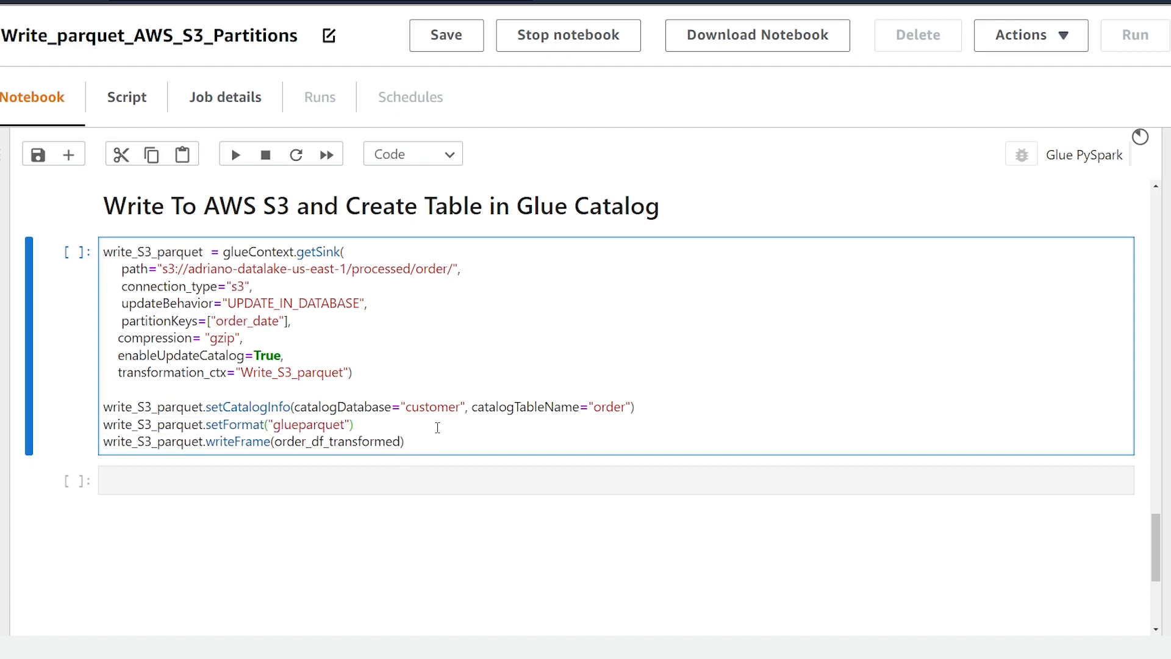
pyautogui.click(236, 153)
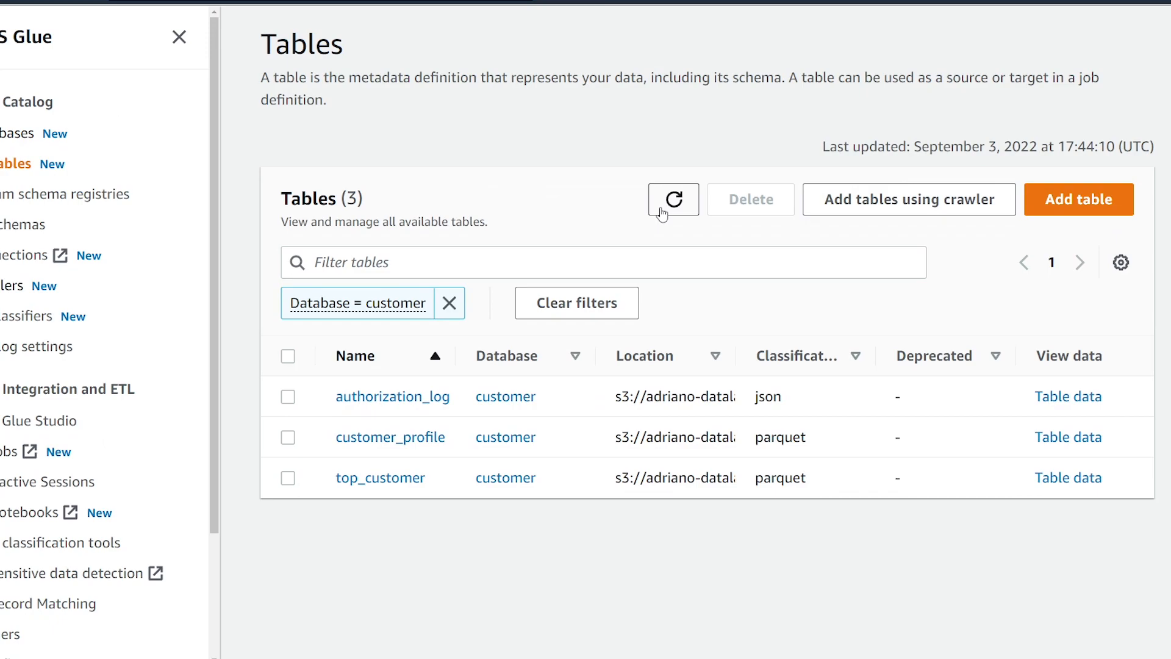
# Step: Refresh the Data Catalog table list so the new parquet order table appears
pyautogui.click(673, 199)
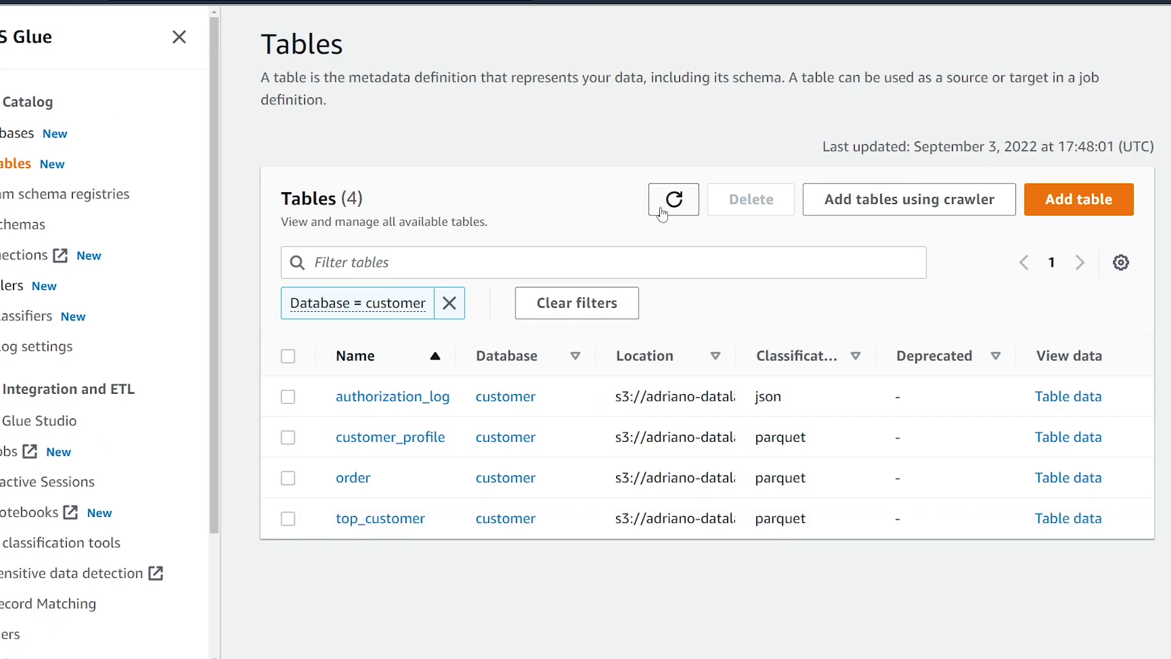
pyautogui.moveTo(352, 479)
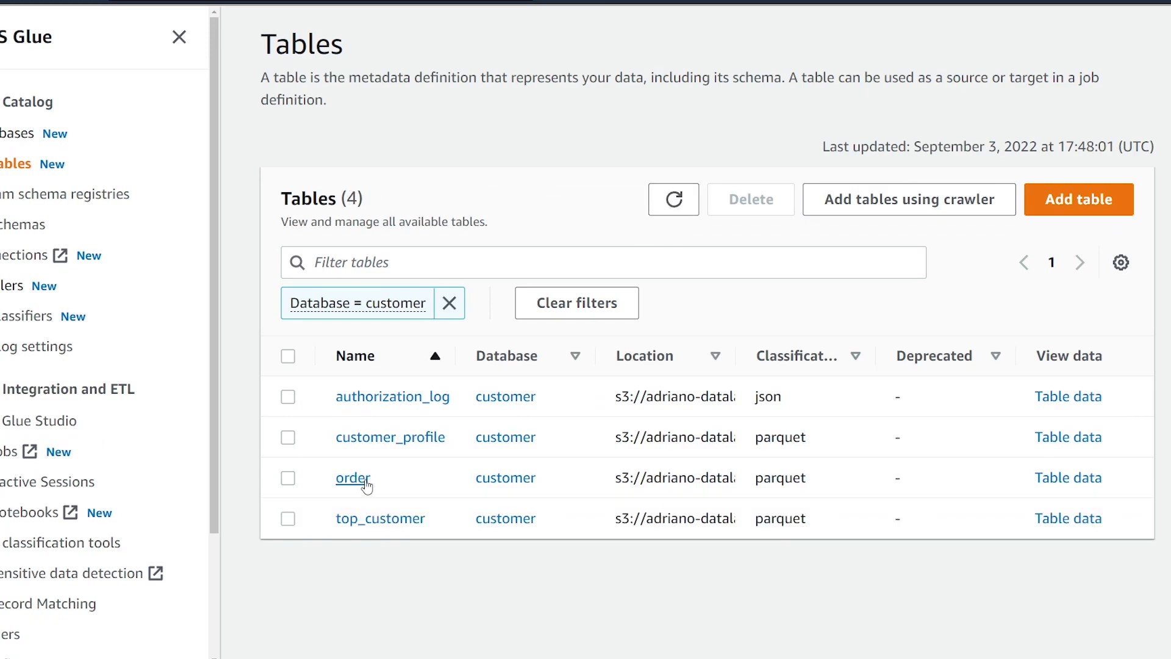
pyautogui.moveTo(514, 119)
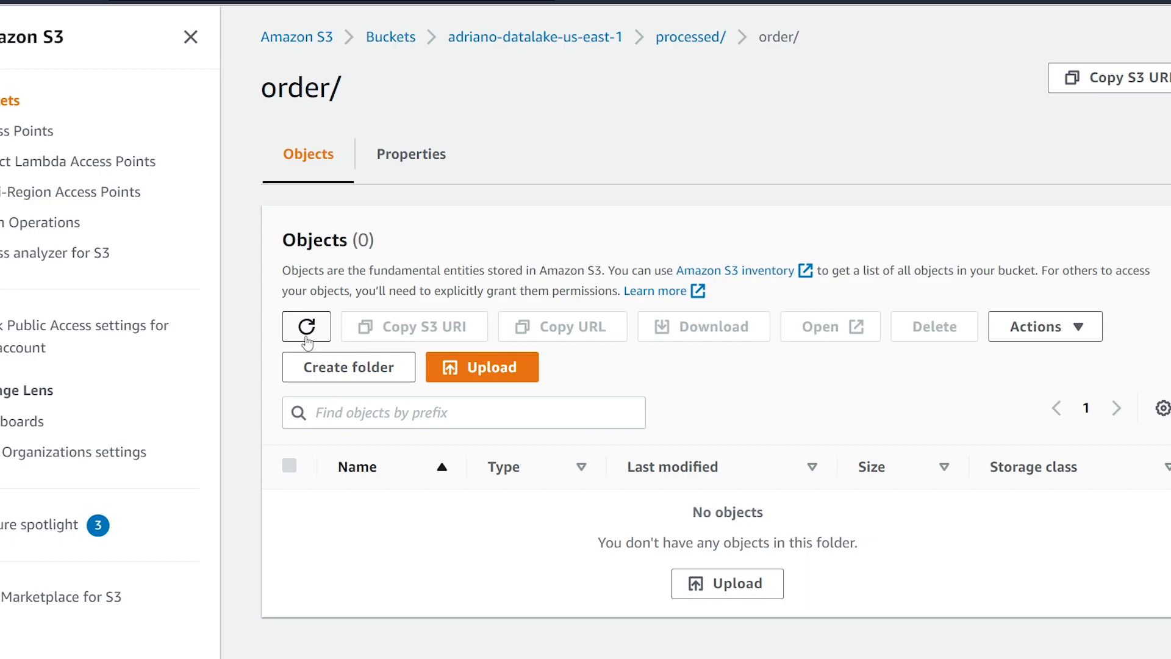
# Step: Refresh the S3 order folder and inspect the order_date=2022-08-25 partition's parquet file
pyautogui.click(307, 327)
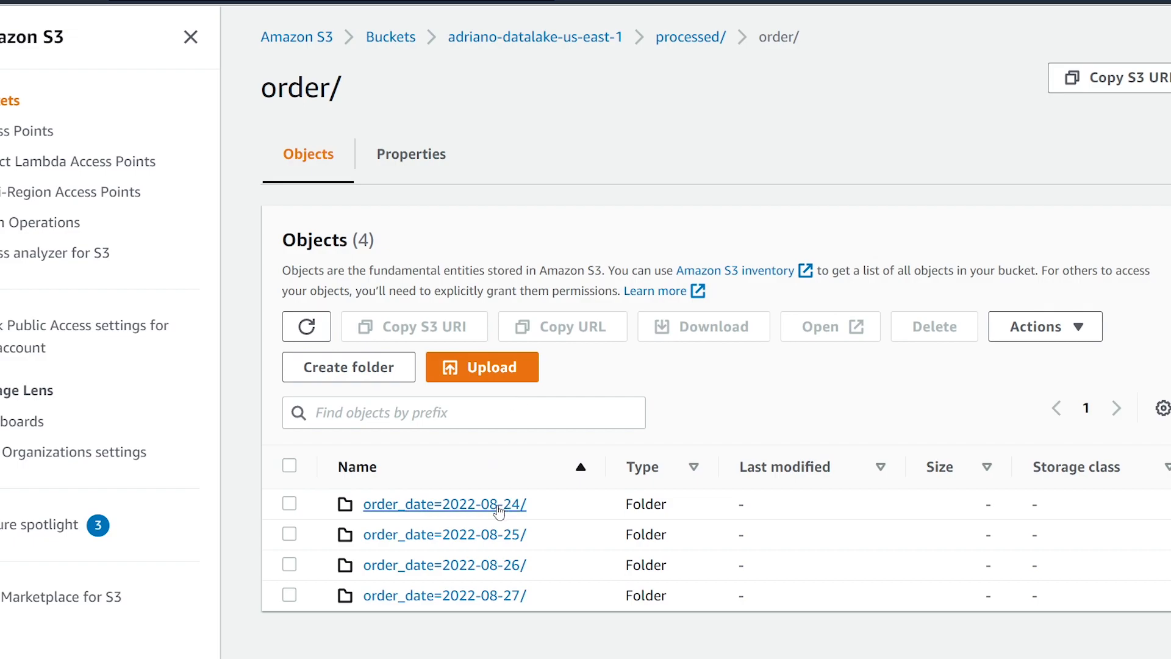
pyautogui.moveTo(497, 535)
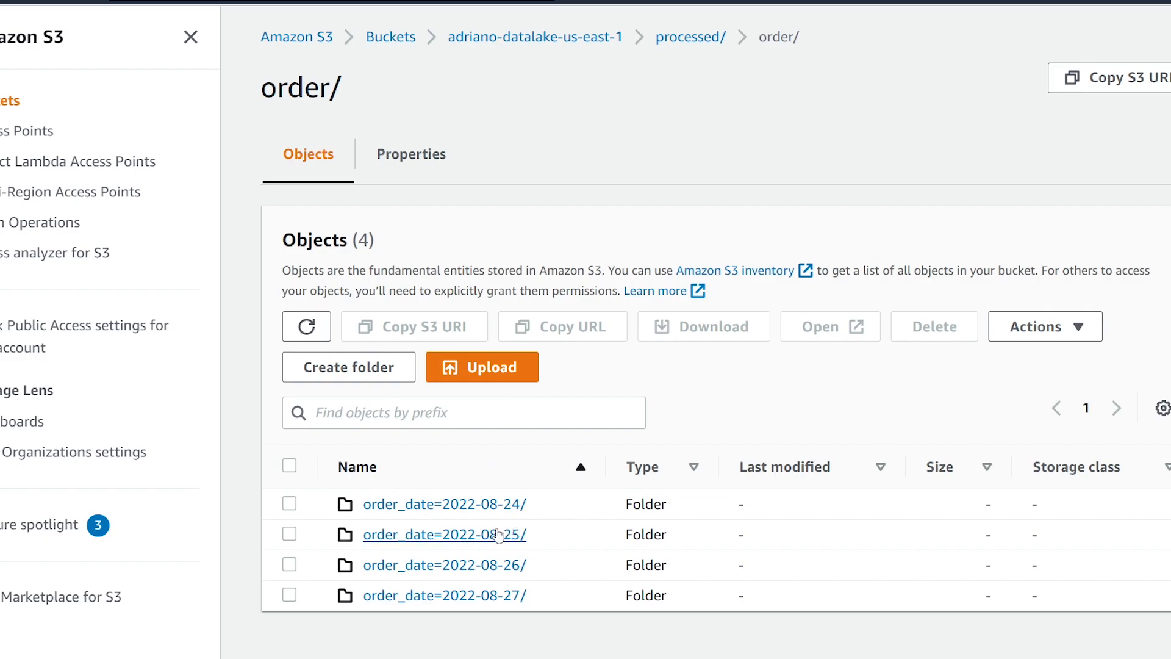
pyautogui.click(444, 534)
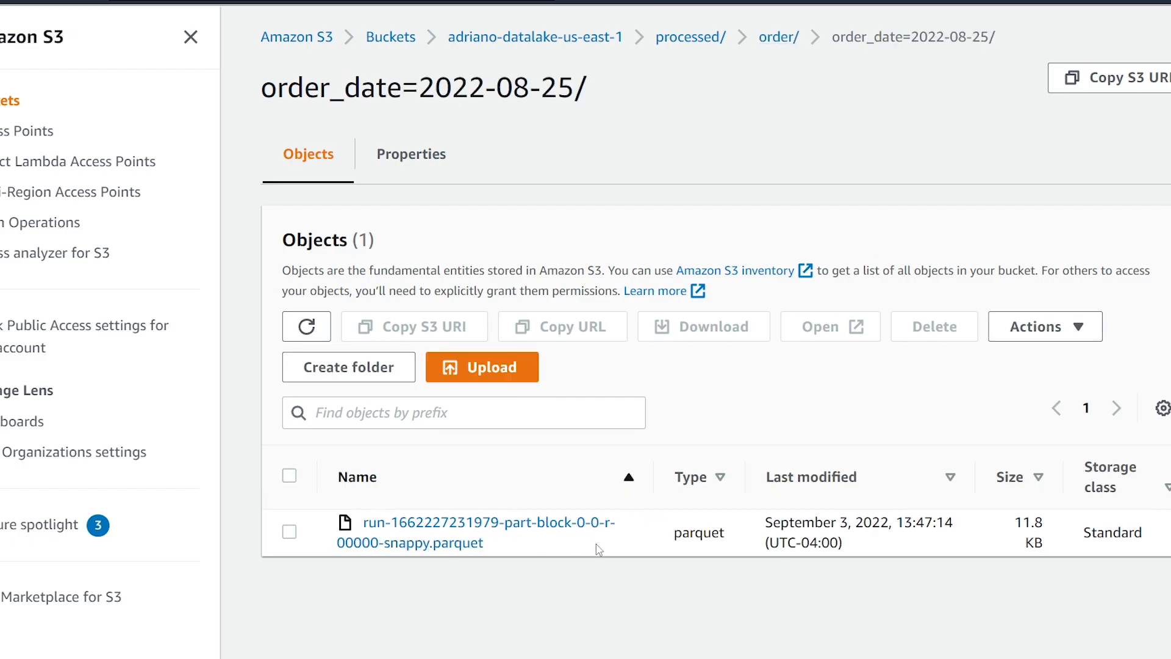
pyautogui.moveTo(500, 552)
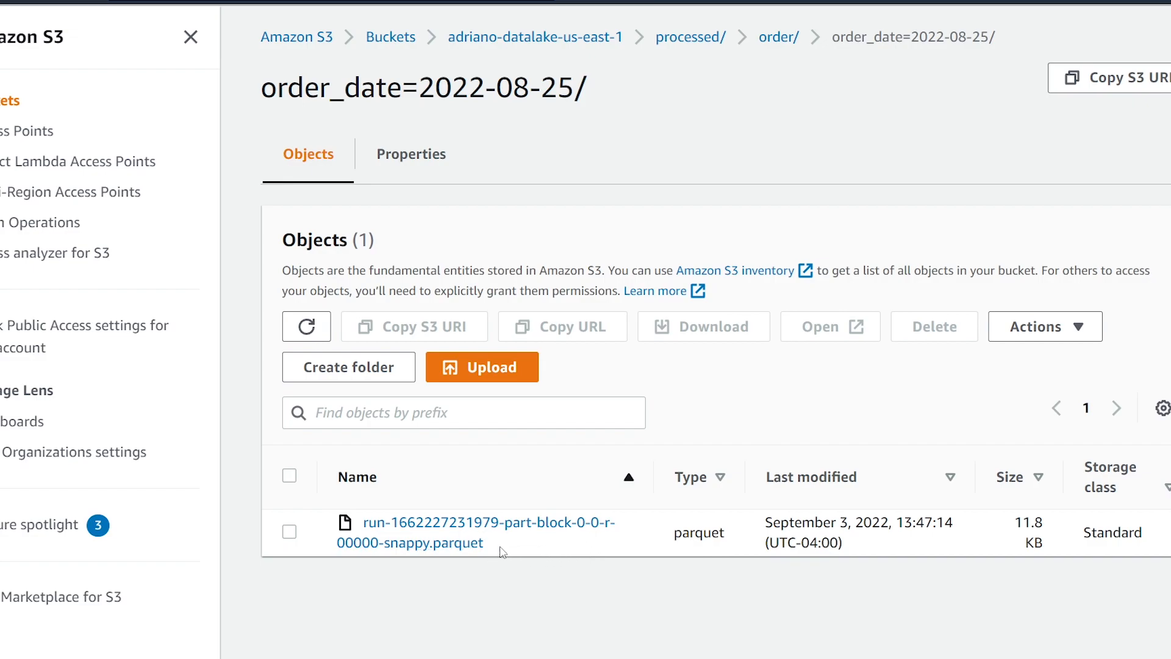
pyautogui.moveTo(498, 492)
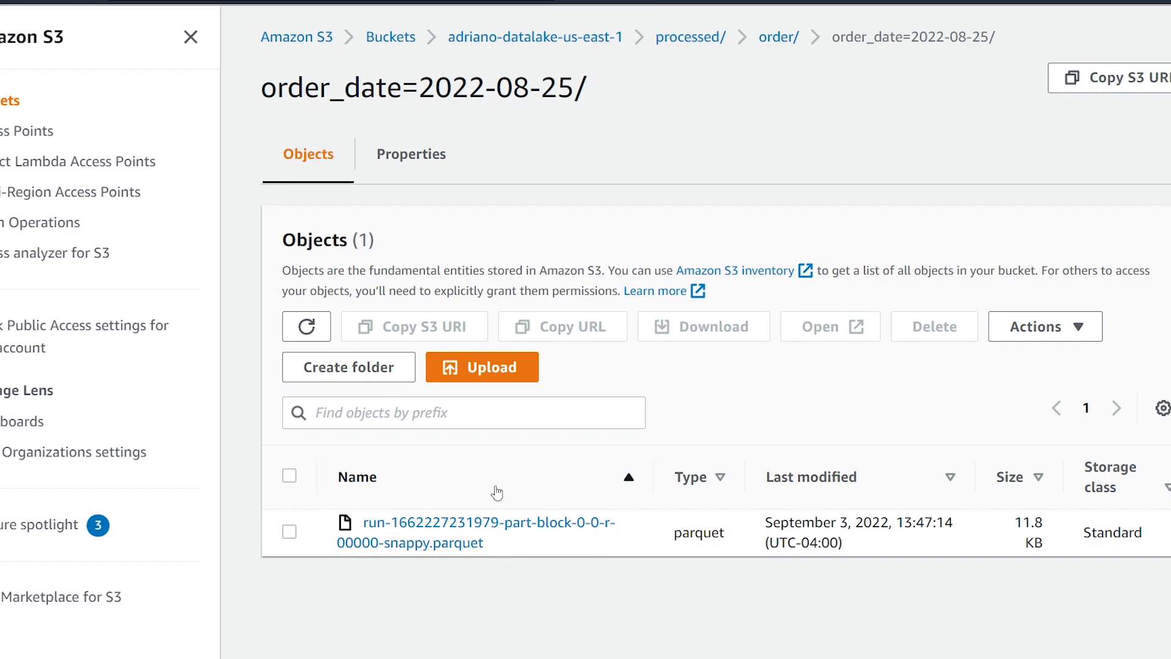
pyautogui.click(630, 477)
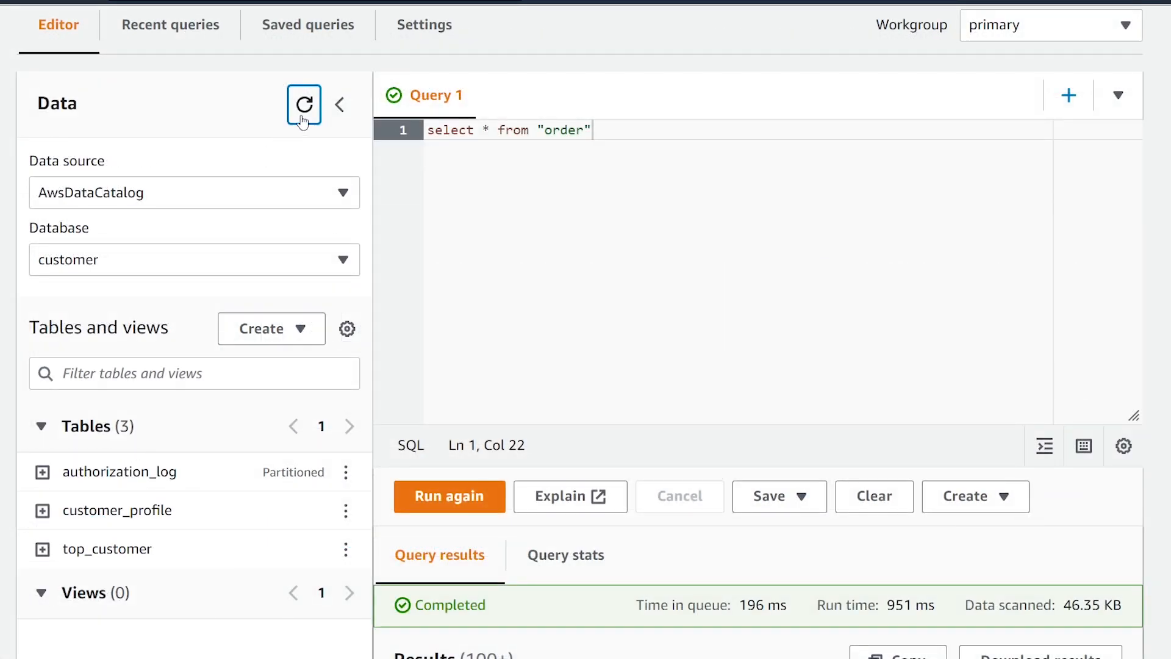
# Step: Refresh Athena's table list and view the select * from "order" results with order_id, customer_id, total_amount, order_date
pyautogui.click(304, 103)
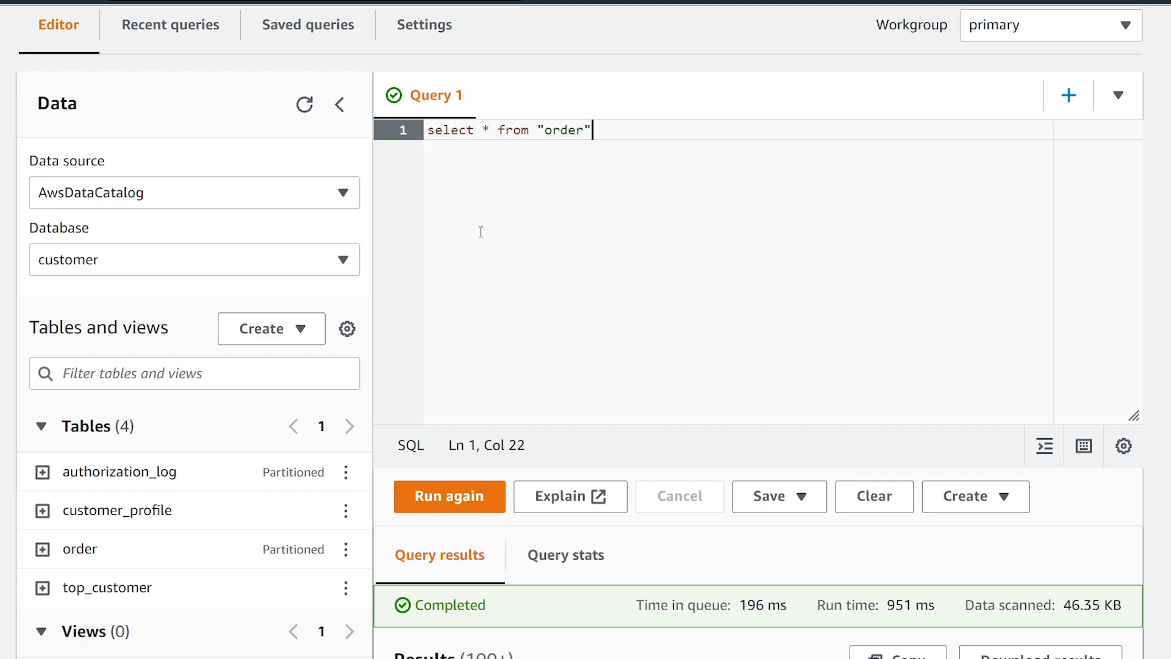
pyautogui.moveTo(459, 511)
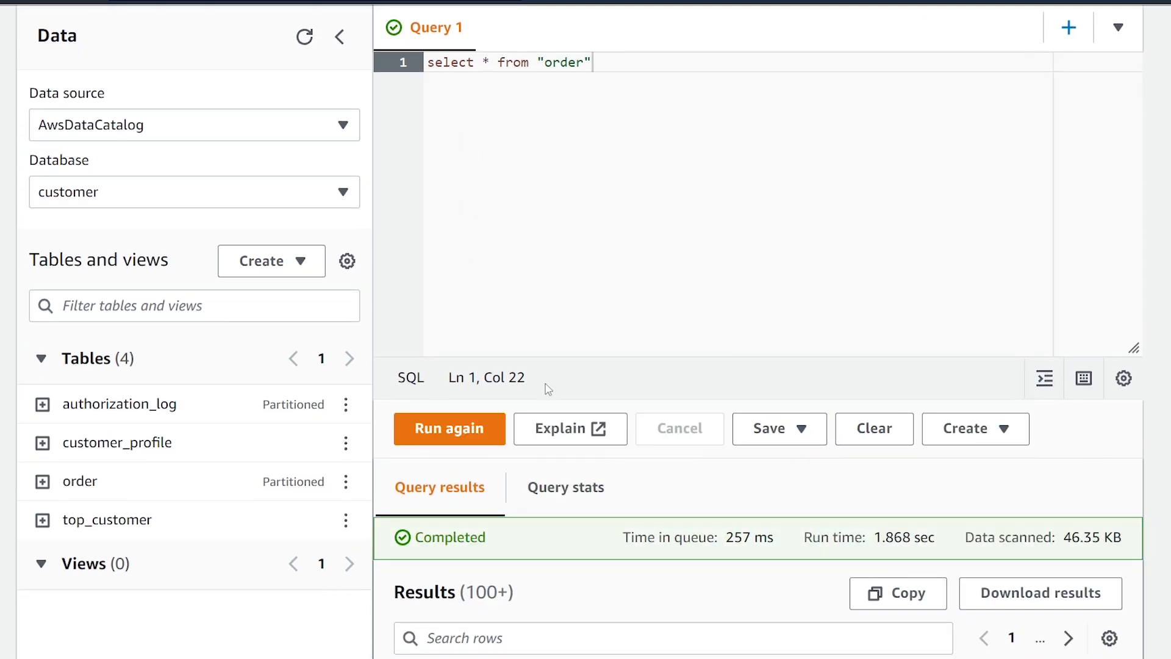
pyautogui.scroll(-3)
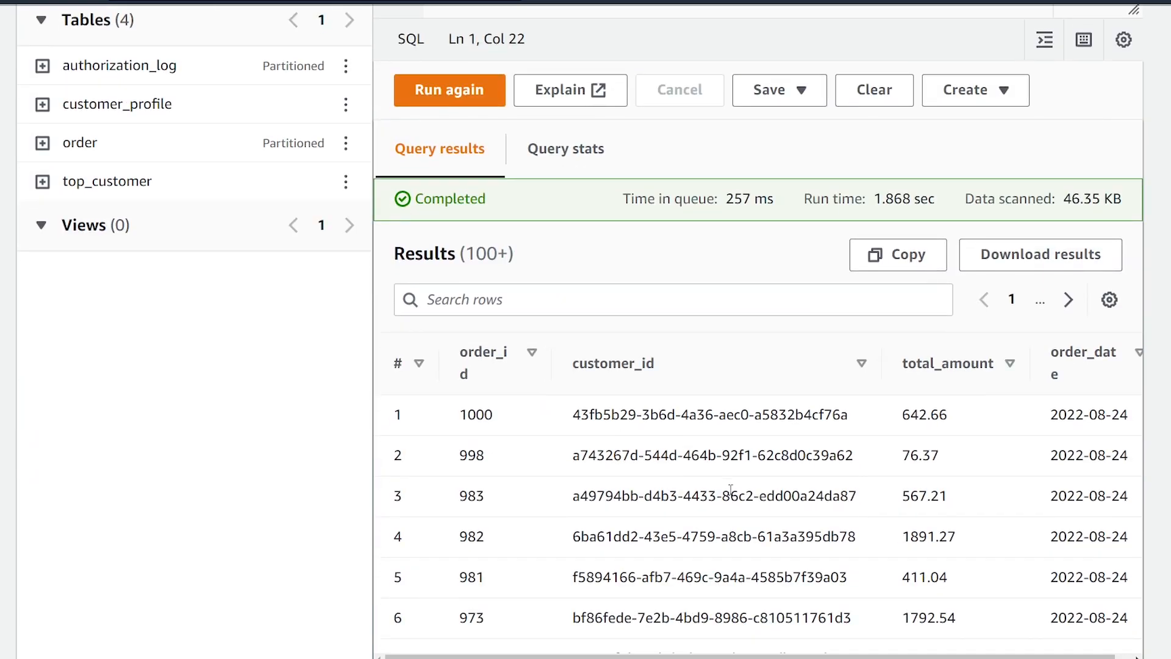